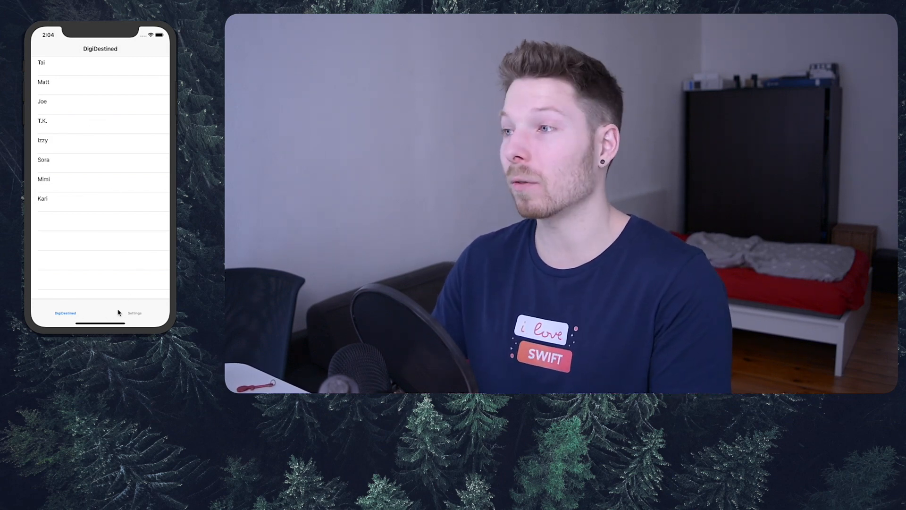
- Turn on the Detail Cell switch in Settings and view partner names in the DigiDestined list
click(134, 312)
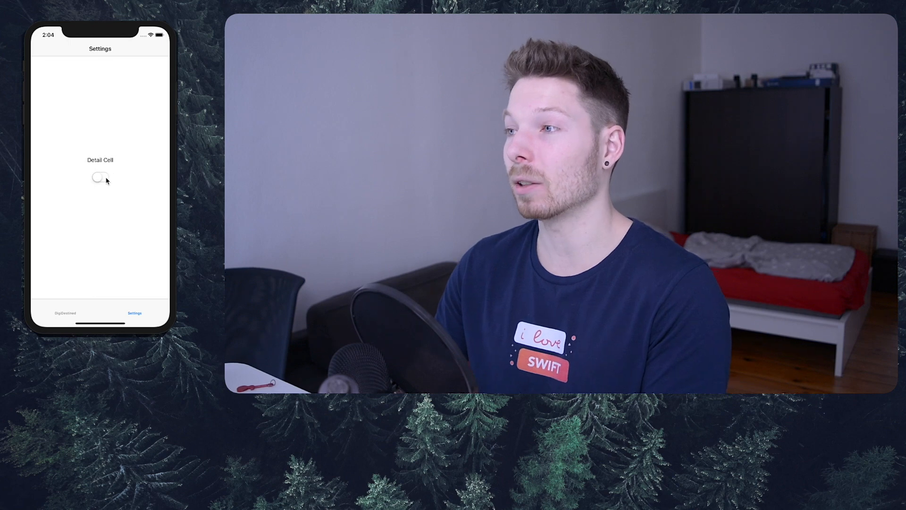
click(100, 177)
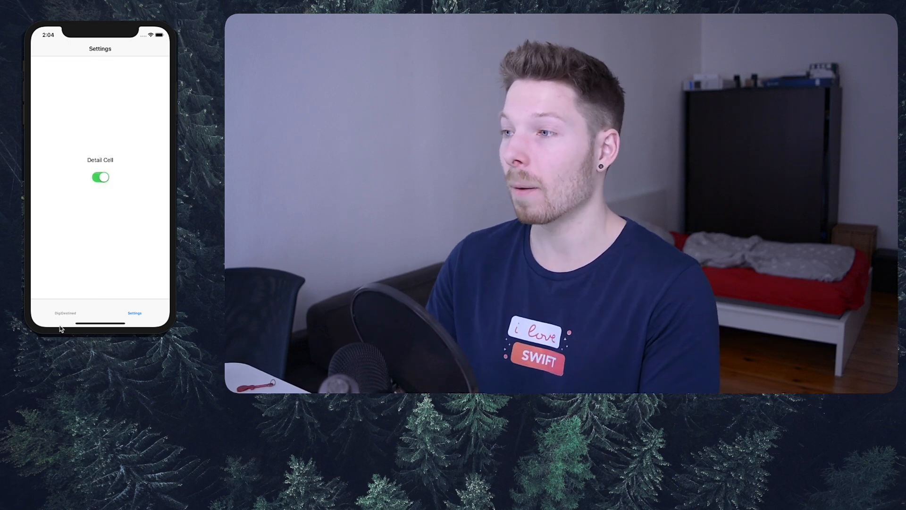
click(65, 312)
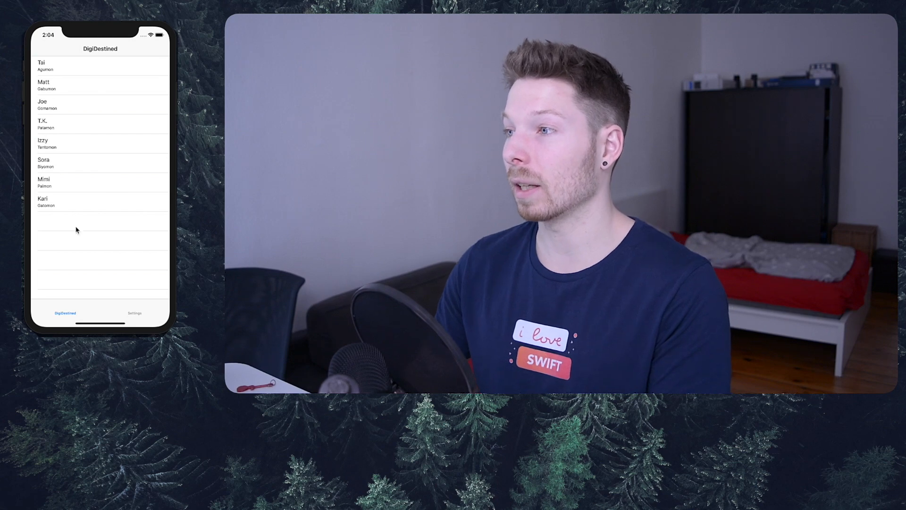
click(134, 312)
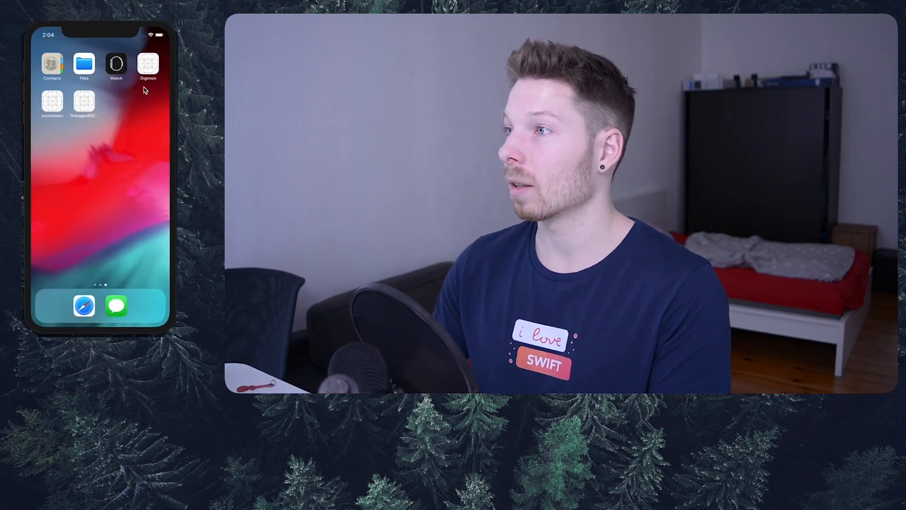
click(147, 64)
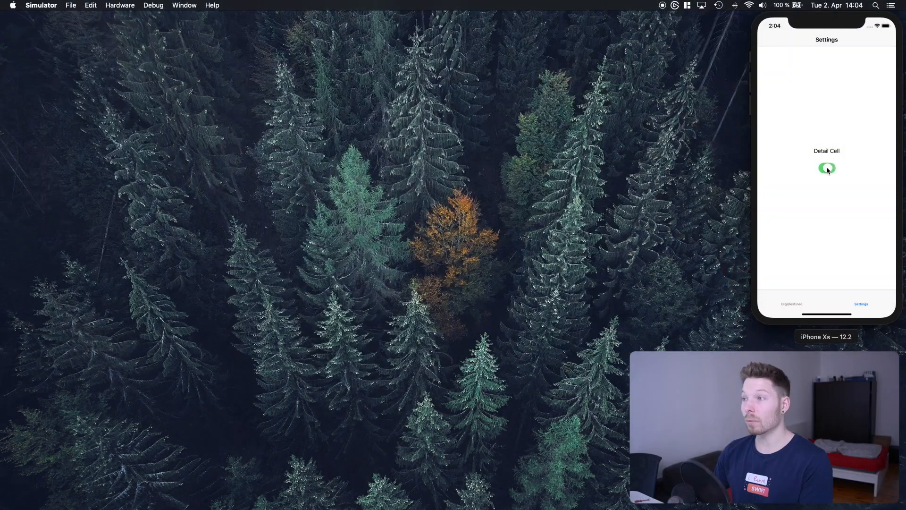
- Create a new iOS App project named DigitalMonster
click(826, 168)
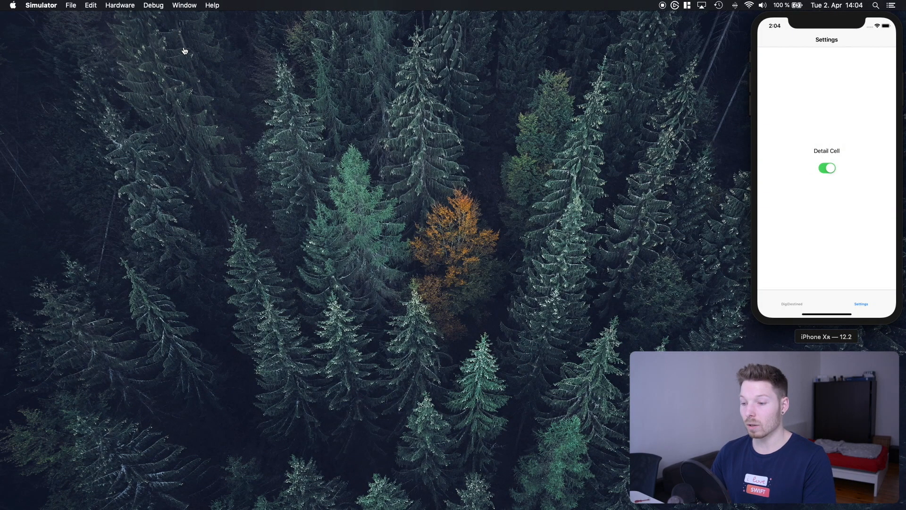
click(60, 6)
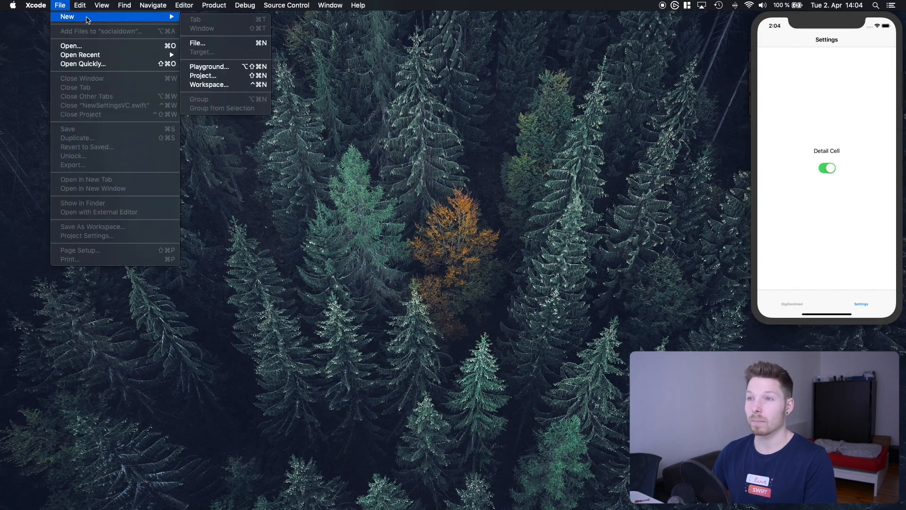
click(203, 76)
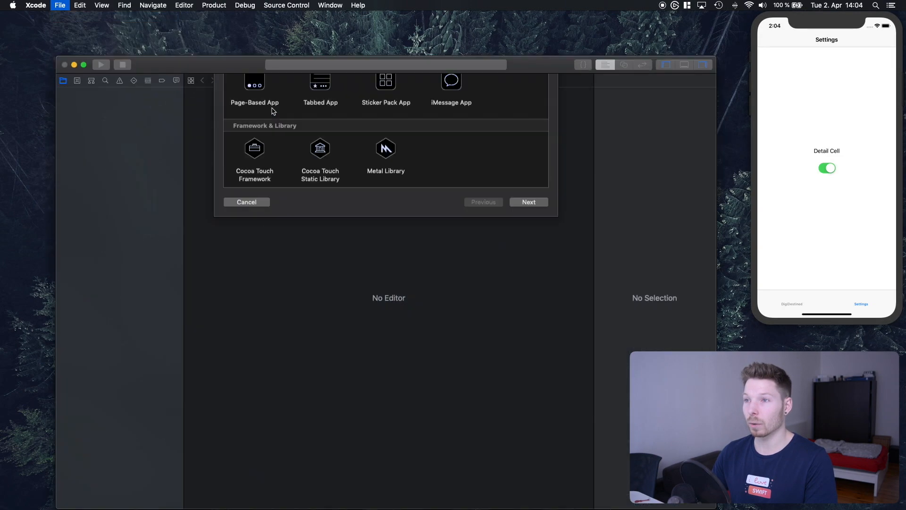
click(527, 201)
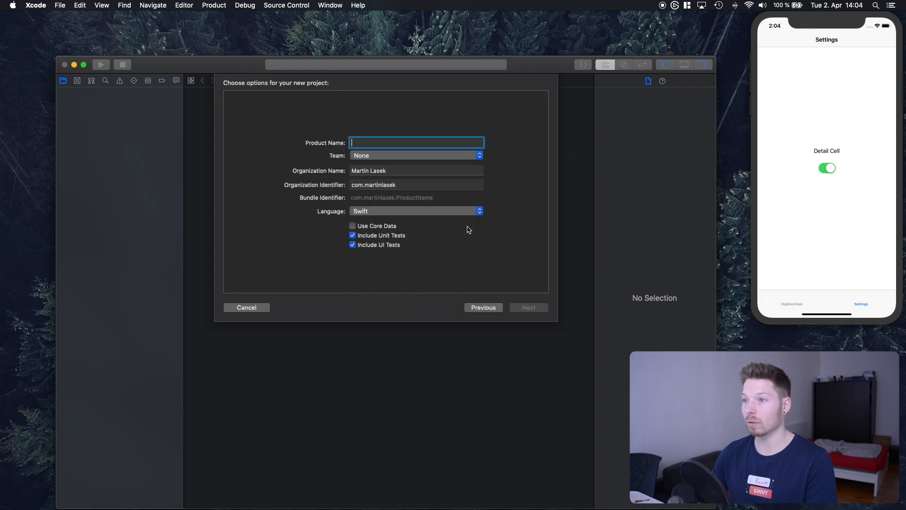
text(Digital)
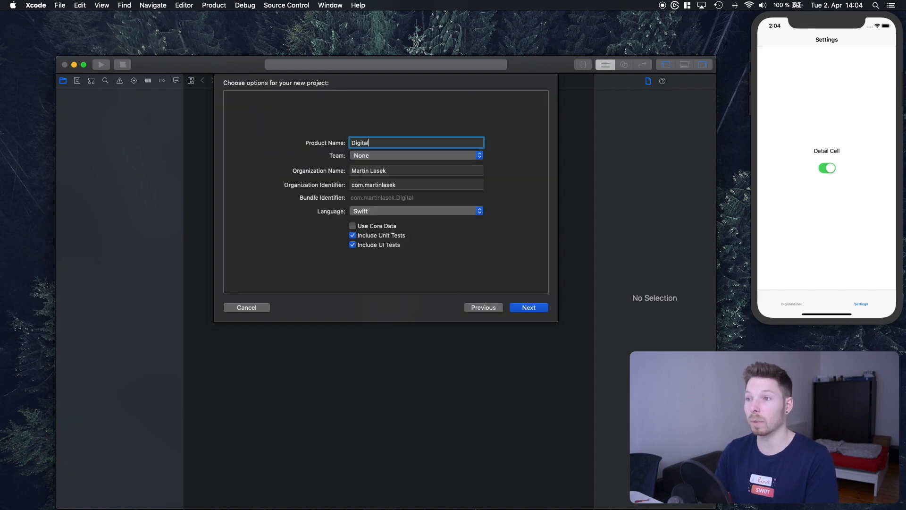
click(528, 306)
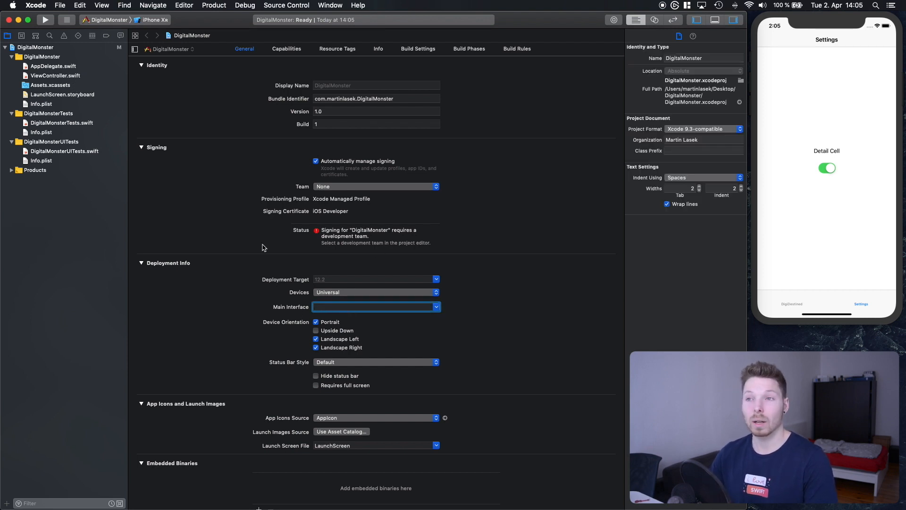
- Open AppDelegate.swift from the Project navigator
click(52, 66)
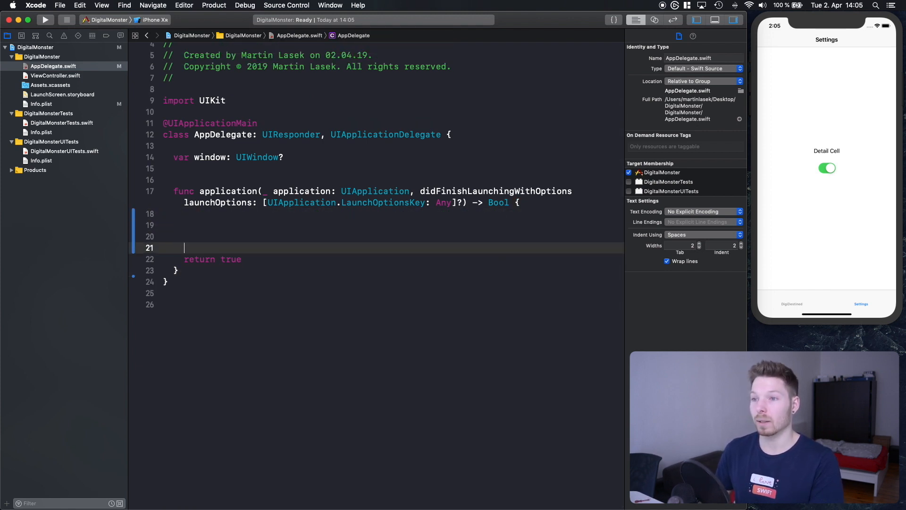
- Add window = UIWindow(frame: UIScreen.main.bounds) to didFinishLaunchingWithOptions
text(window)
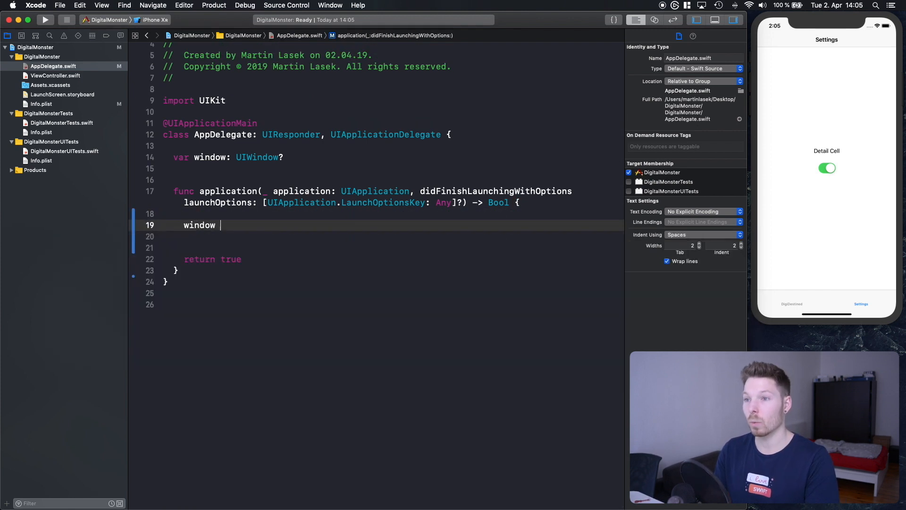
text(= UIWindow)
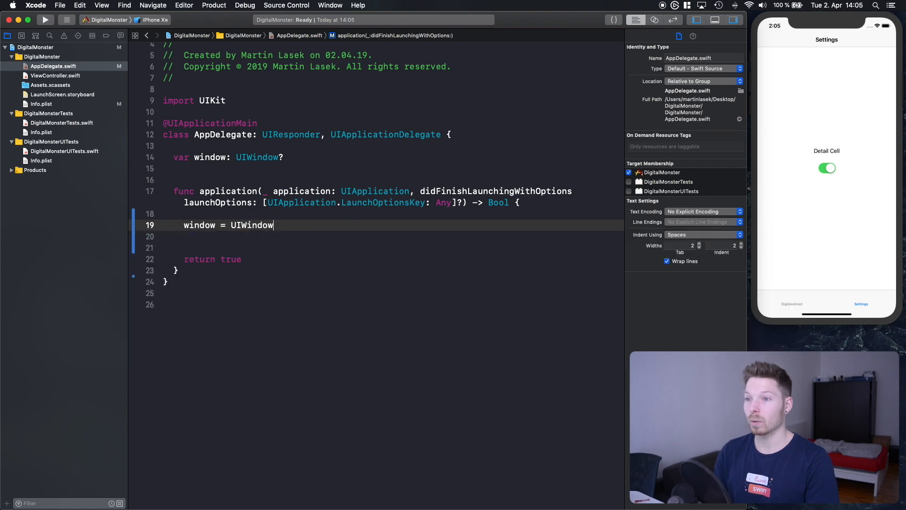
text(()
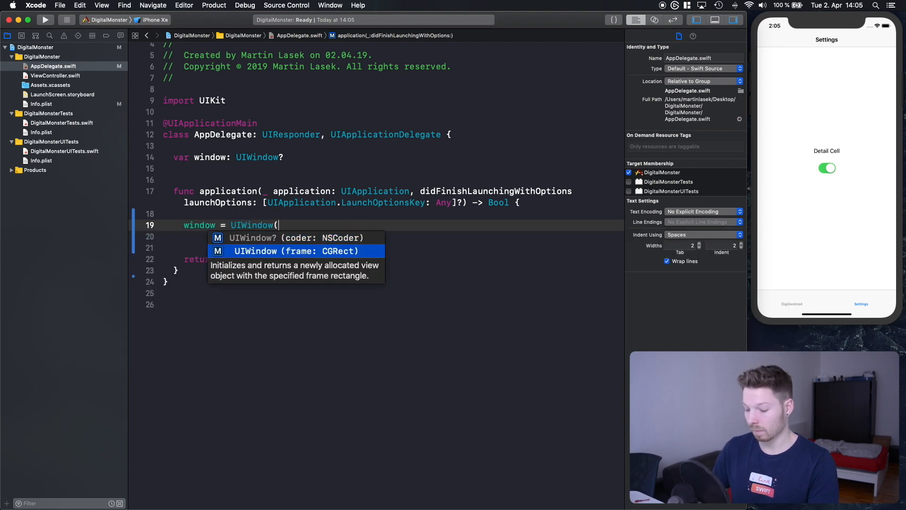
text(frame: UIScreen.main.)
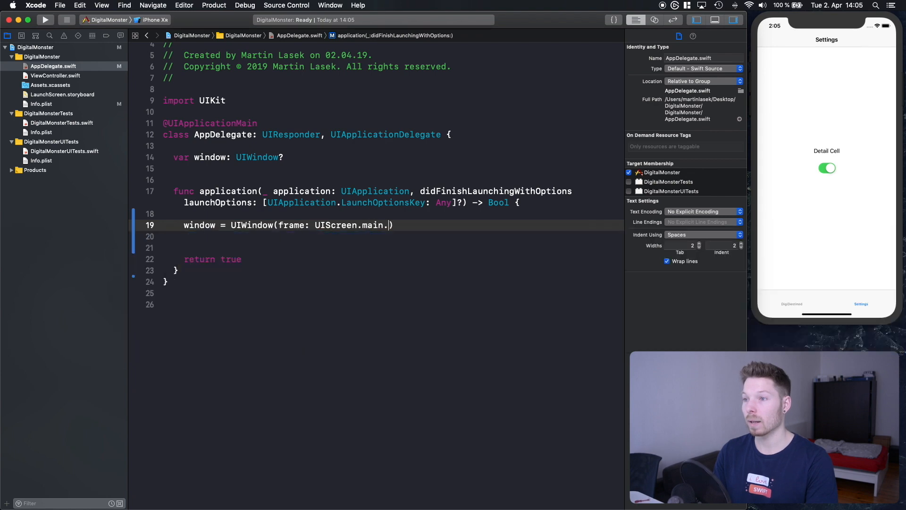
text(bounds)
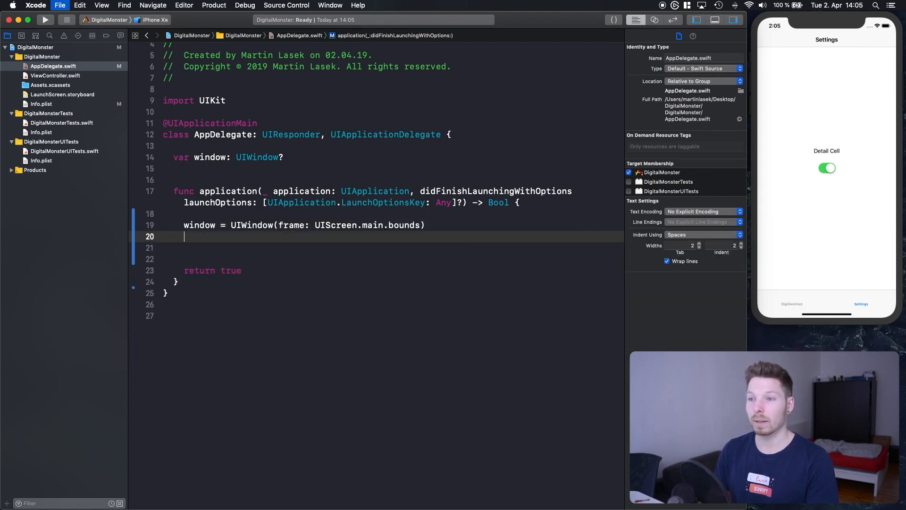
click(56, 75)
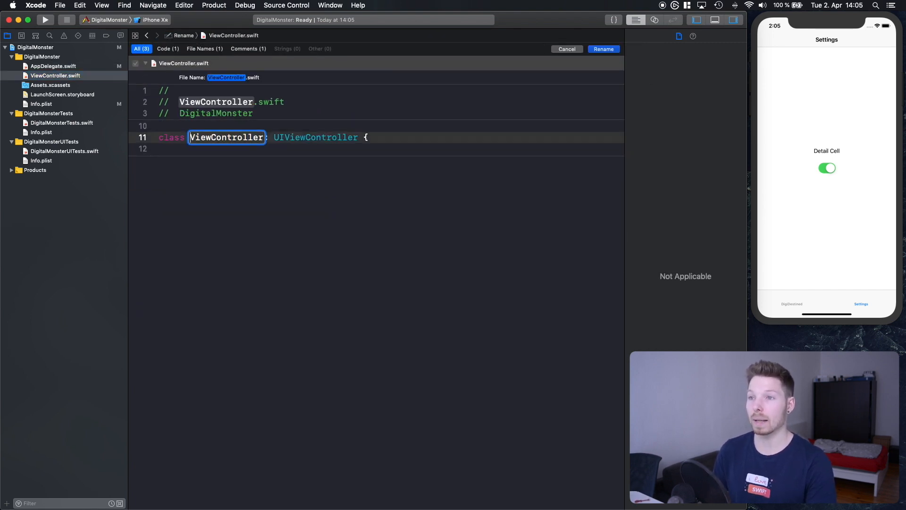
- Rename ViewController to DigiDestinedVC and give loadView a red view background
text(DigiDest)
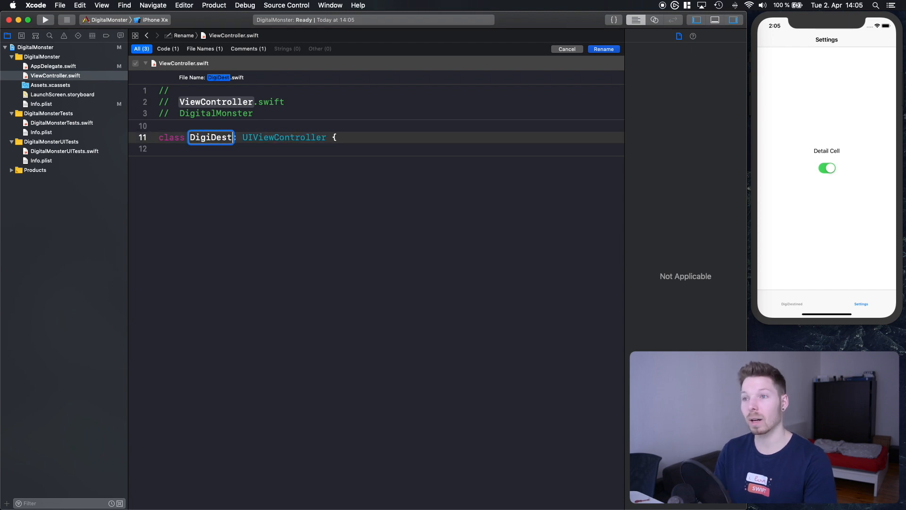
click(603, 48)
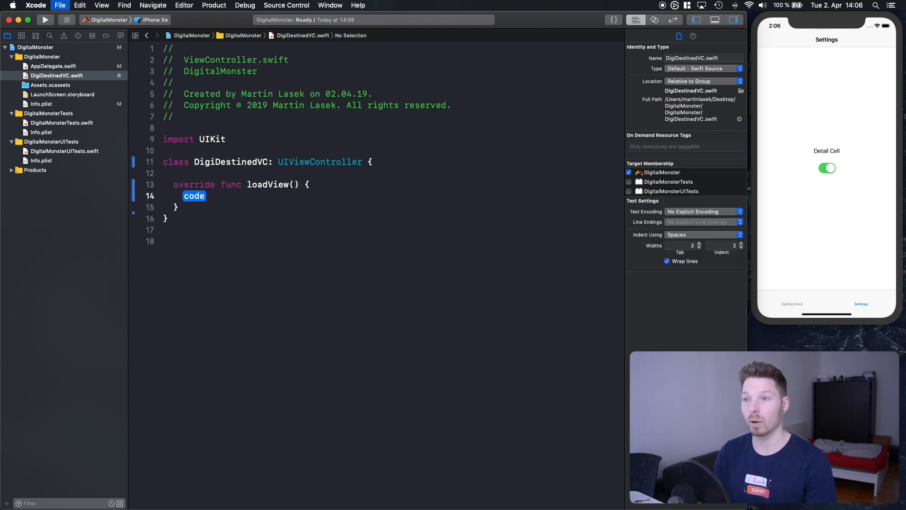
text(super.loadView()
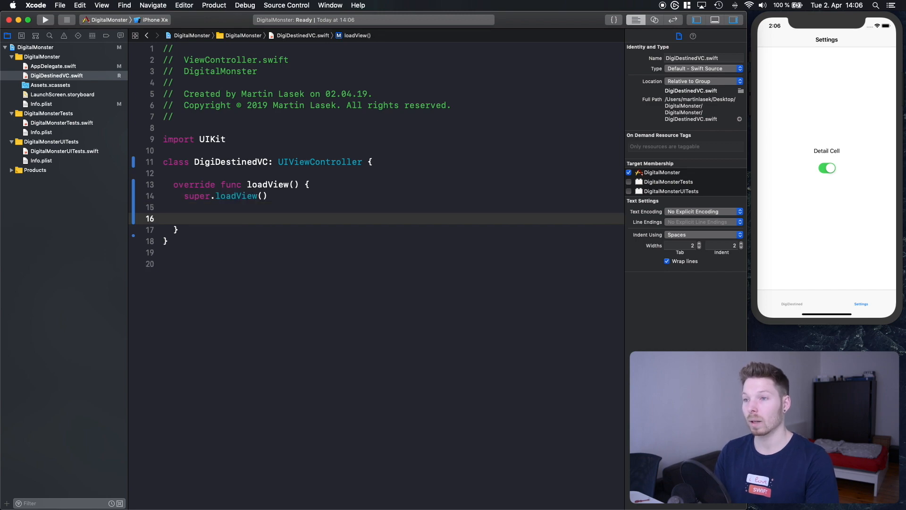
text(view.backgroundColor = .red)
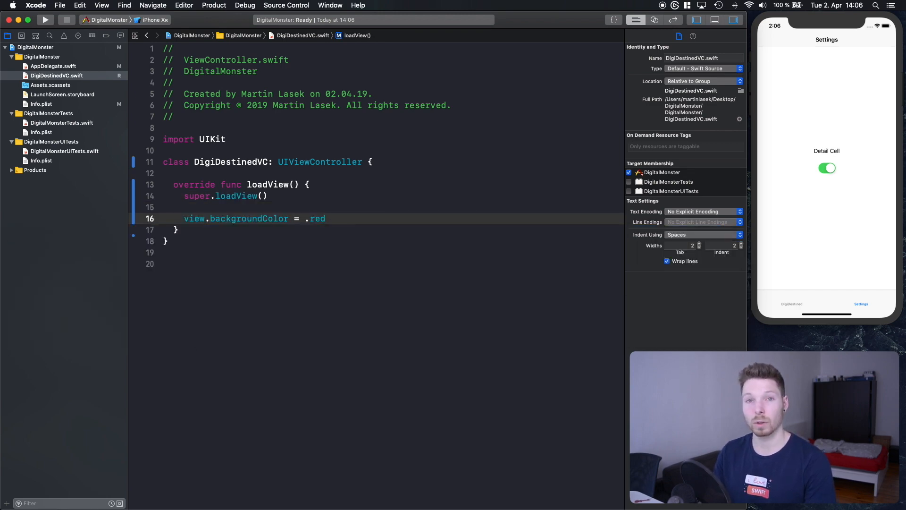
click(325, 218)
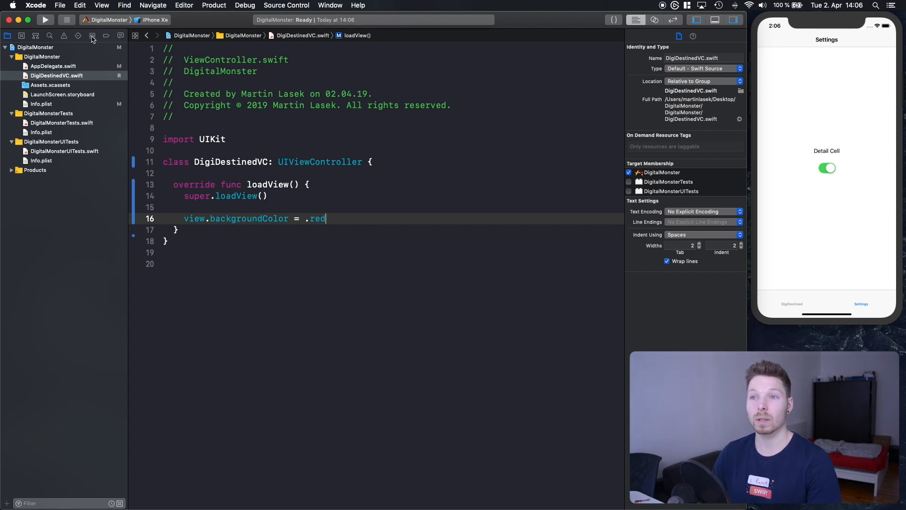
click(52, 66)
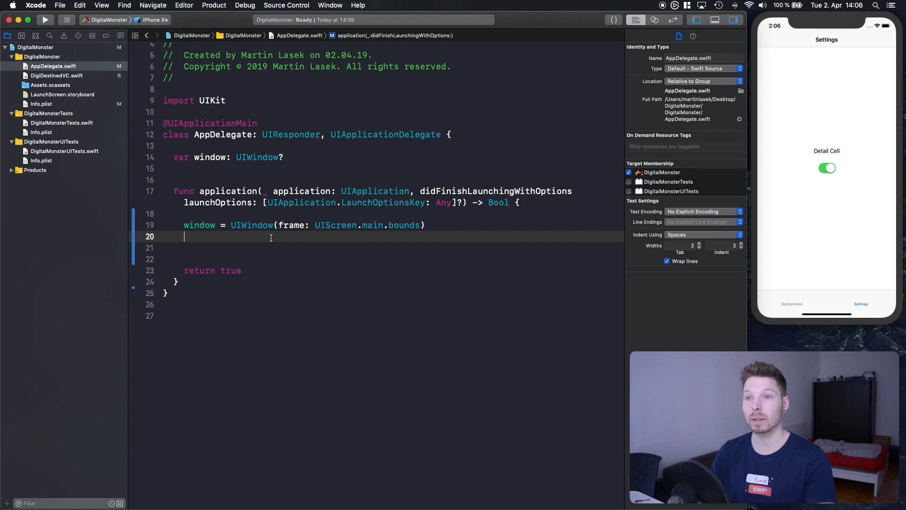
- Create digiDestinedVC, assign it as window?.rootViewController, and show the window
text(let)
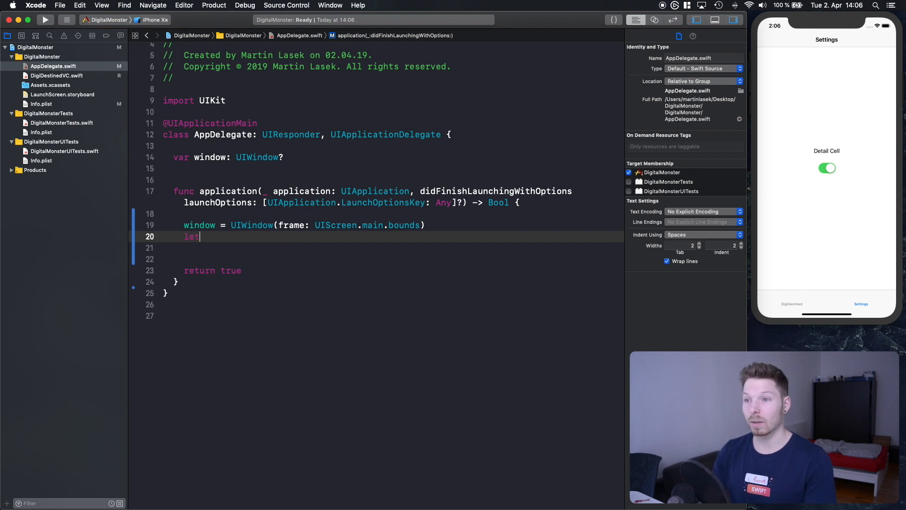
text(digiDestined)
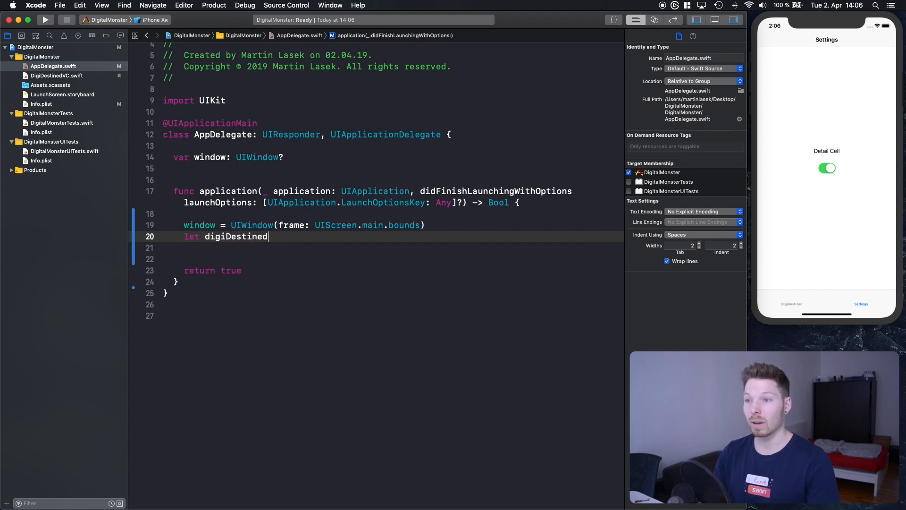
text(VC = DigiDestinedVC()
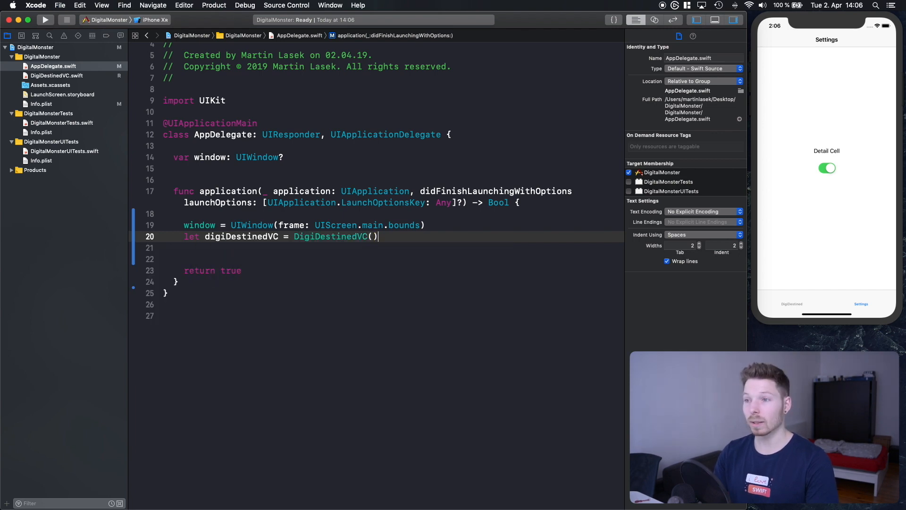
text(window?.rootViewController)
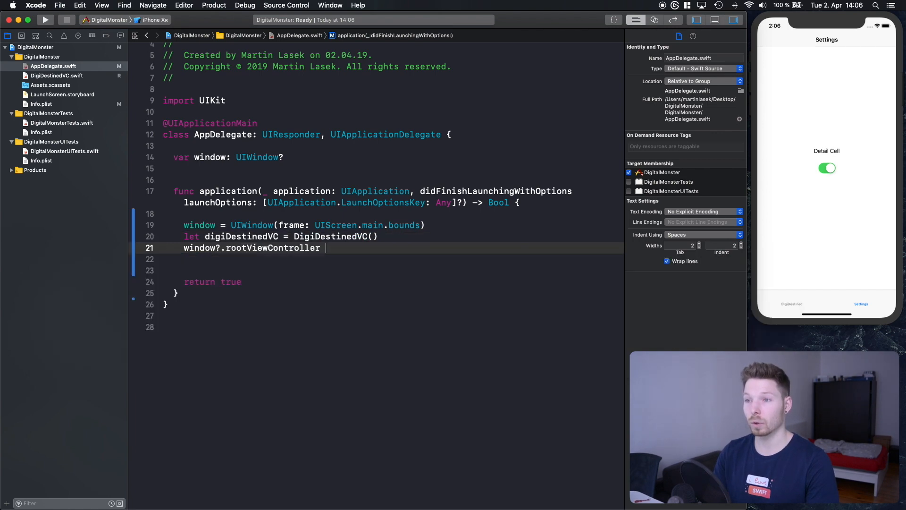
text(= digiDestinedVC)
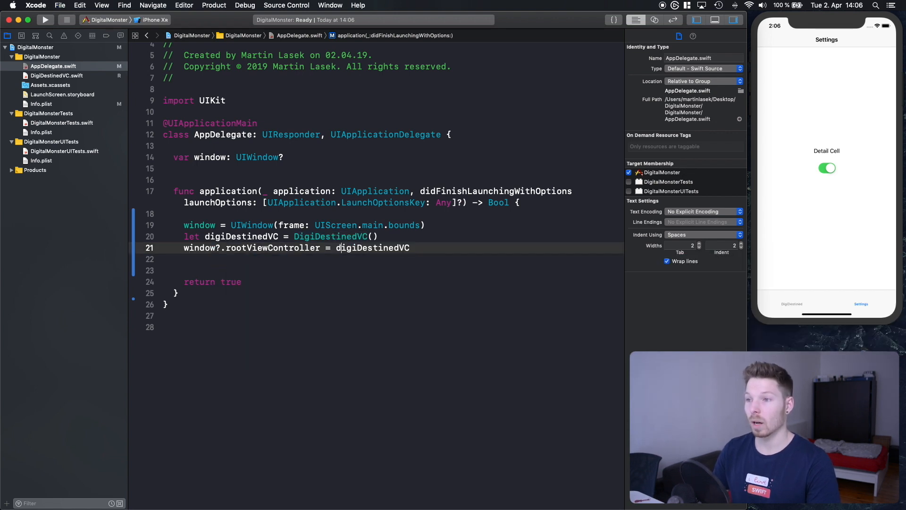
text(window.)
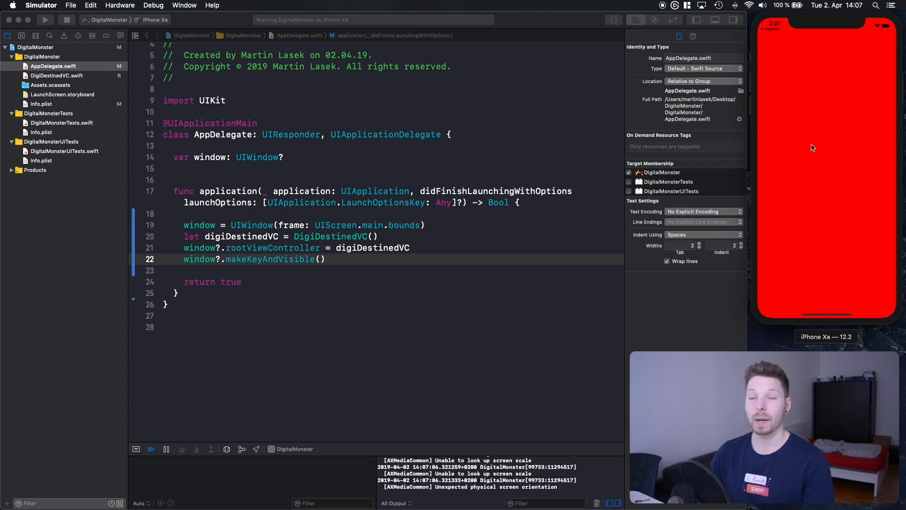
mouse_move(451, 242)
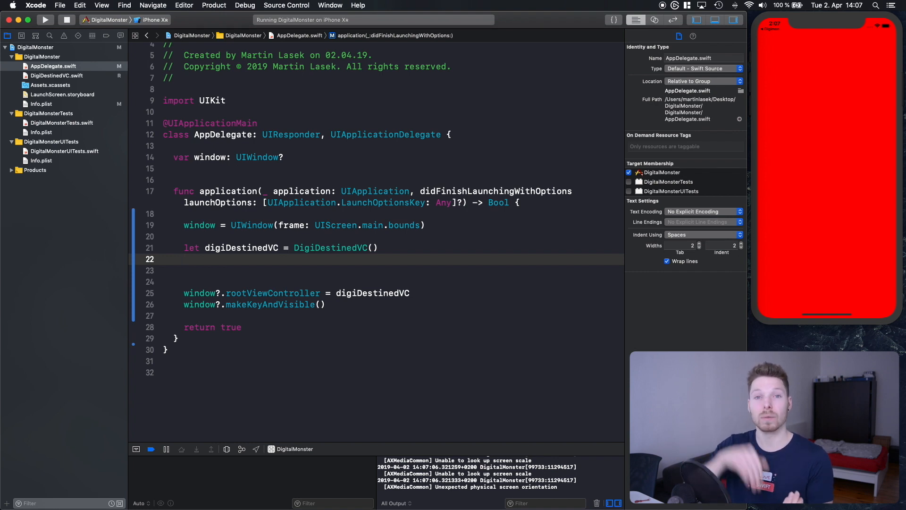
- Wrap digiDestinedVC in UINavigationController digiDestinedNC and make it the window's root
text(let digiDestinedNC)
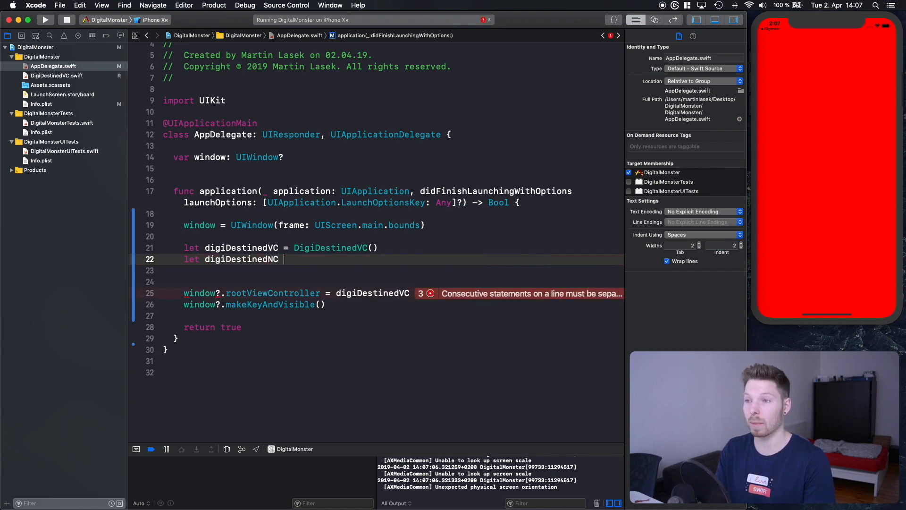
text(=)
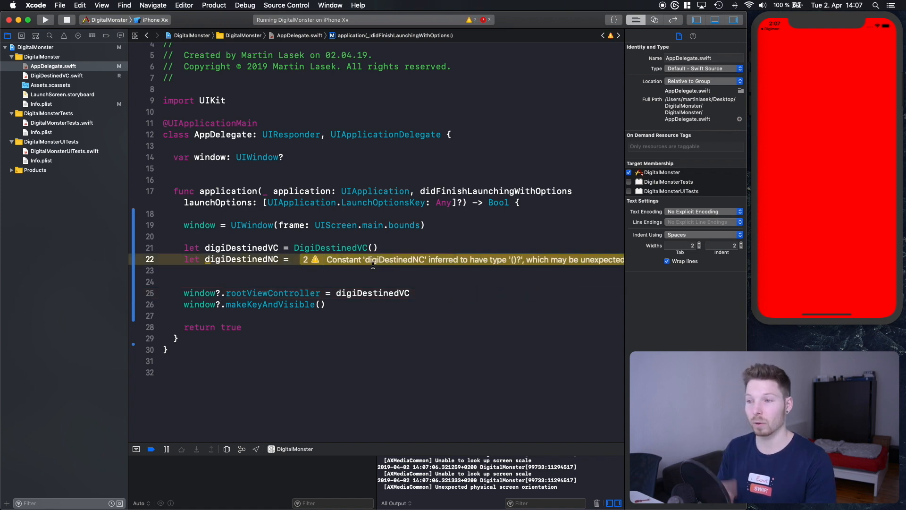
text(UINavigationController)
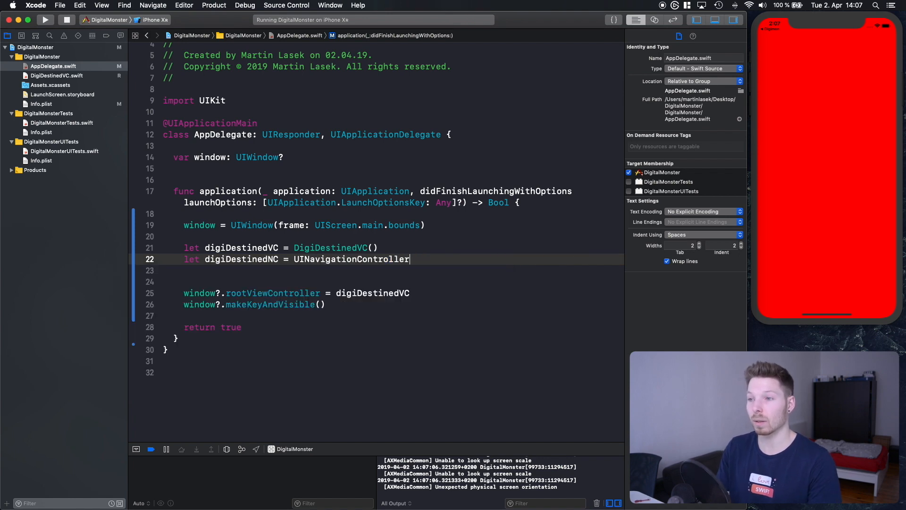
text(()
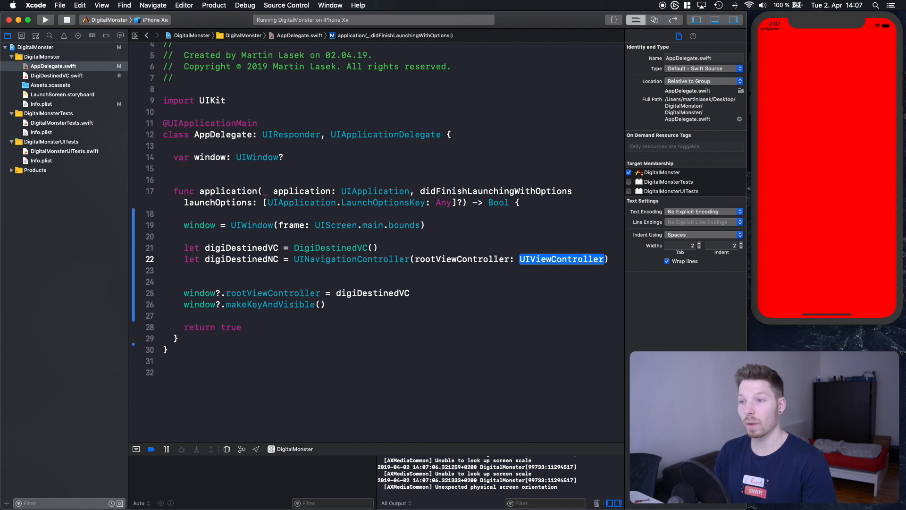
text(digiDestinedVC)
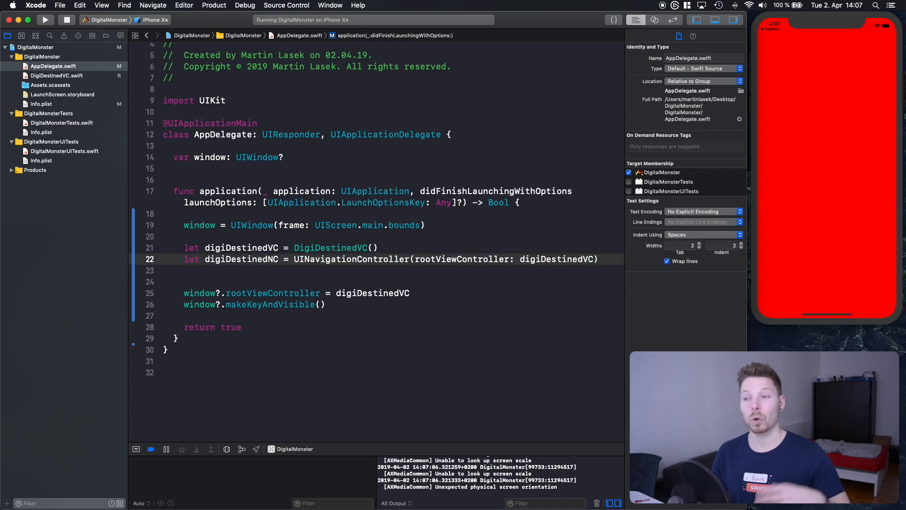
double_click(240, 248)
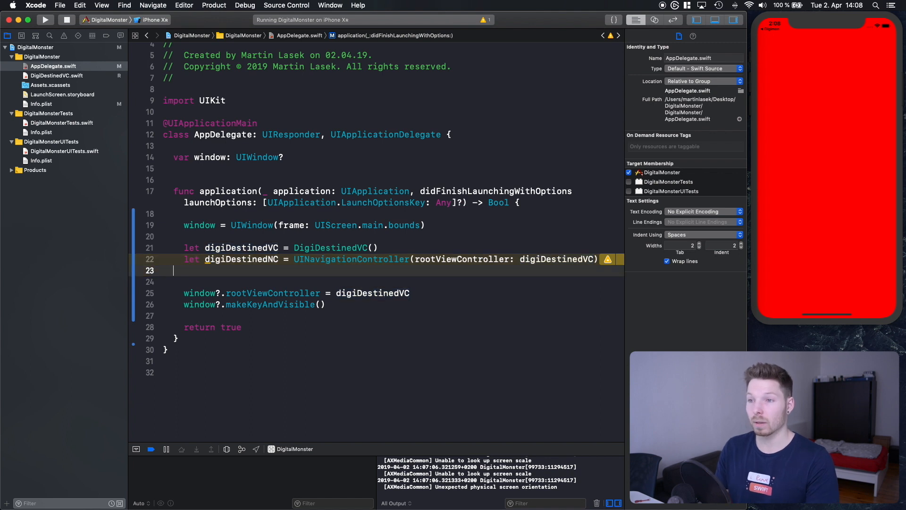
key(Backspace)
text(N)
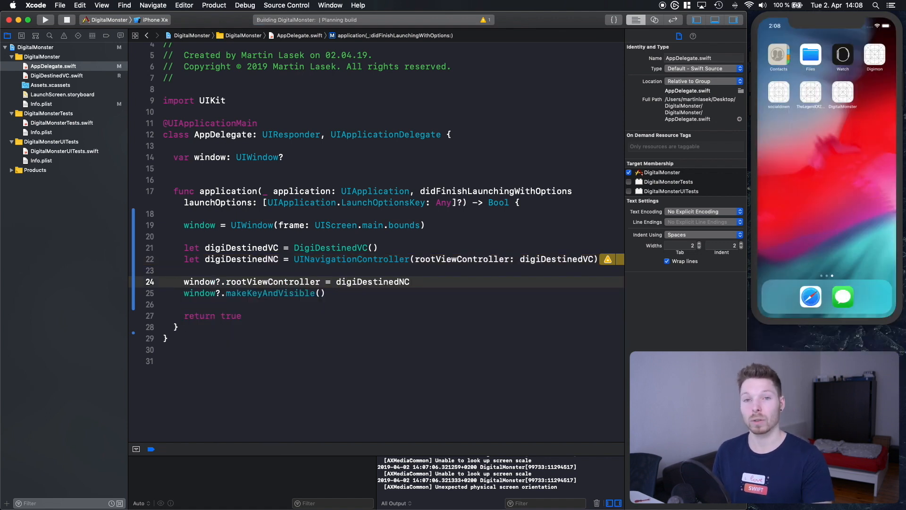
- Run the rebuilt app and see the untitled navigation bar over the red screen
click(44, 20)
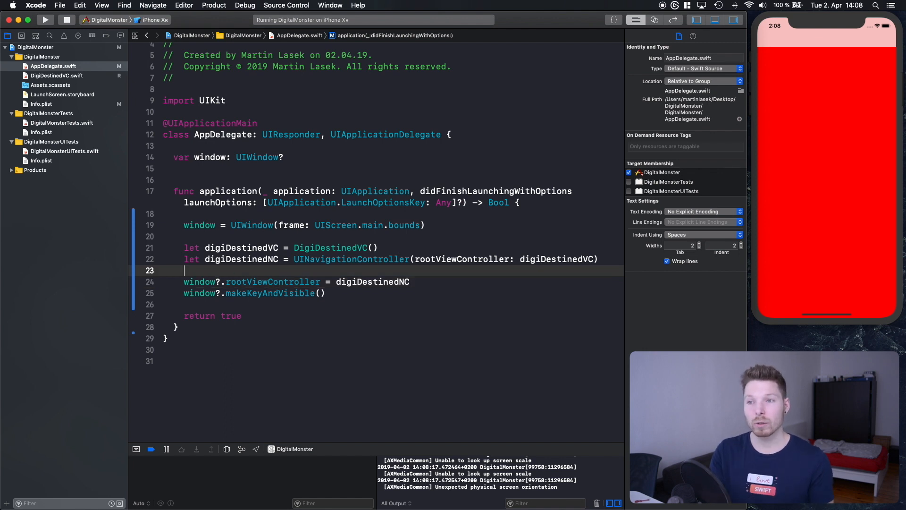
mouse_move(354, 262)
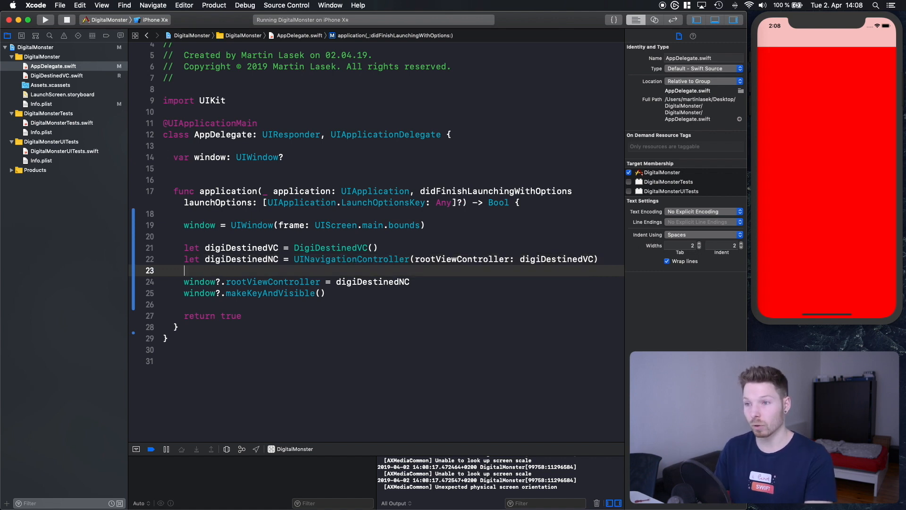
- Add digiDestinedNC.navigationItem.title = "DigiDestined" and run the app to test it
text(digiDestinedNC)
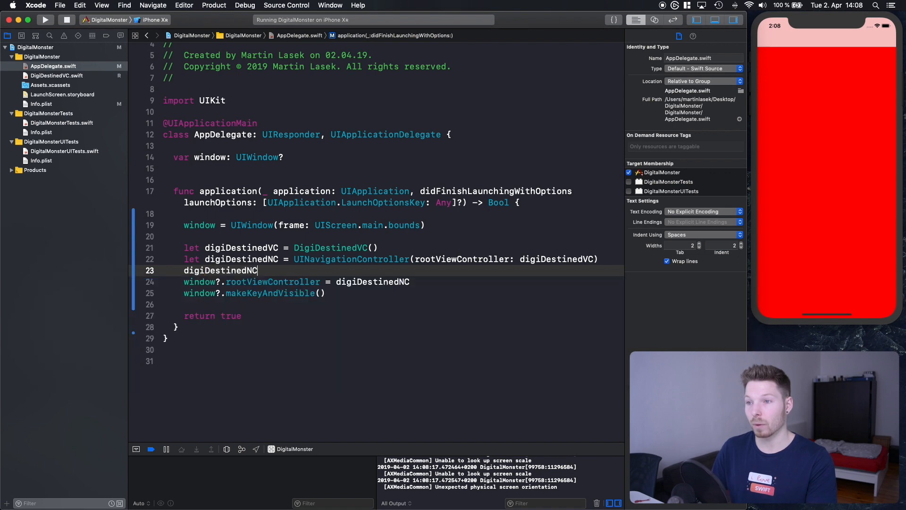
text(.navigationItem)
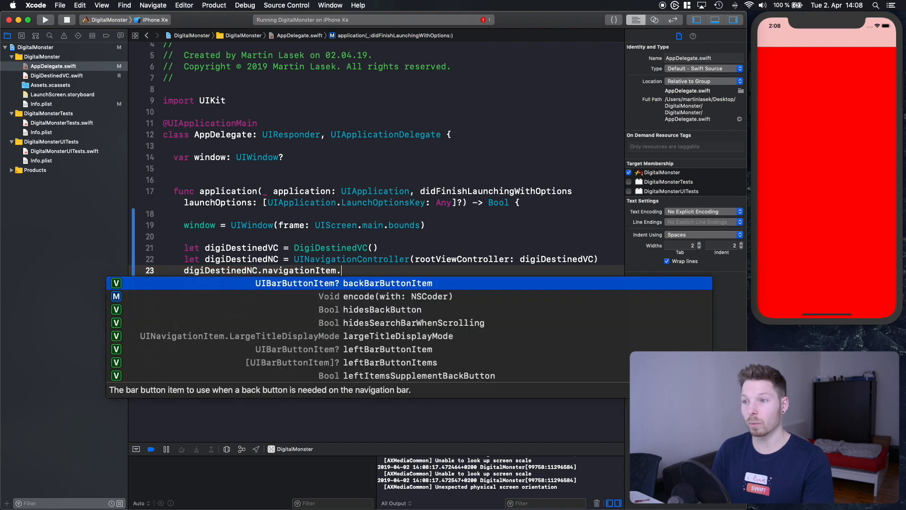
text(.title = ")
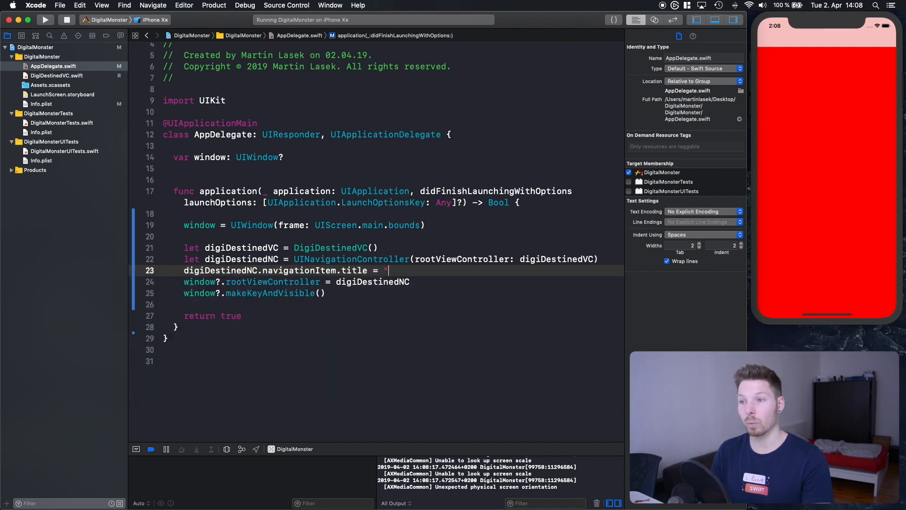
text(DigiDesti)
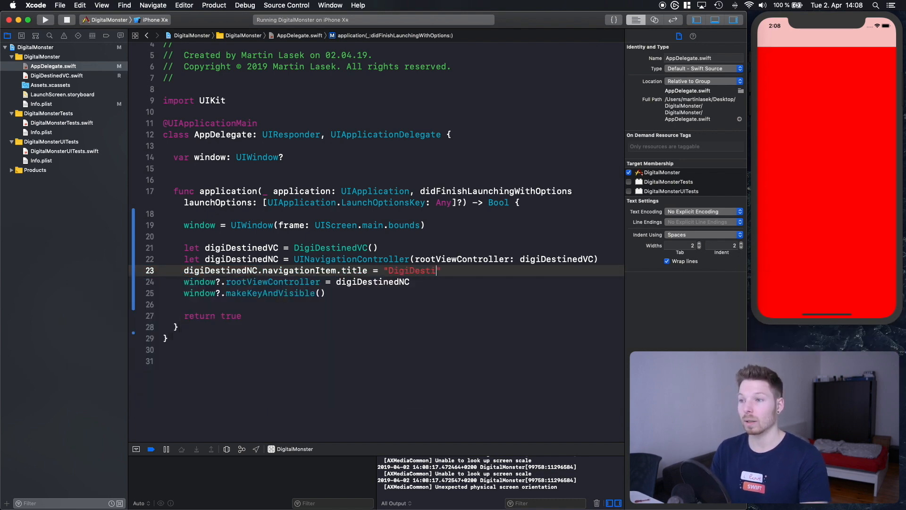
text(ned)
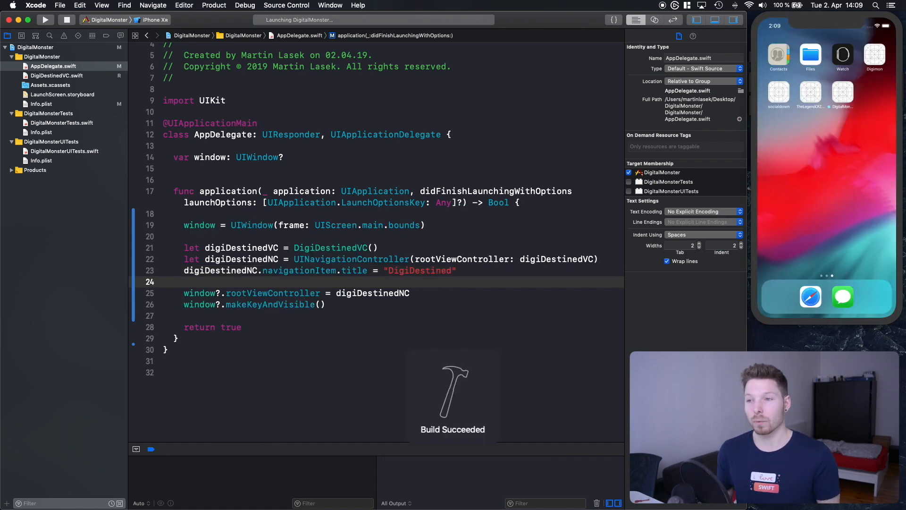
click(45, 20)
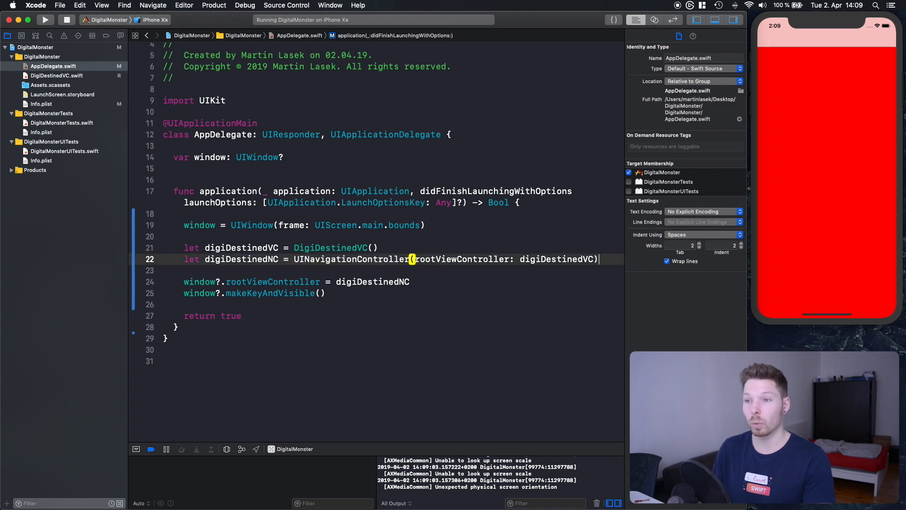
- Set digiDestinedVC.navigationItem.title to "DigiDestined" and rerun the app
text(digiDestinedVC)
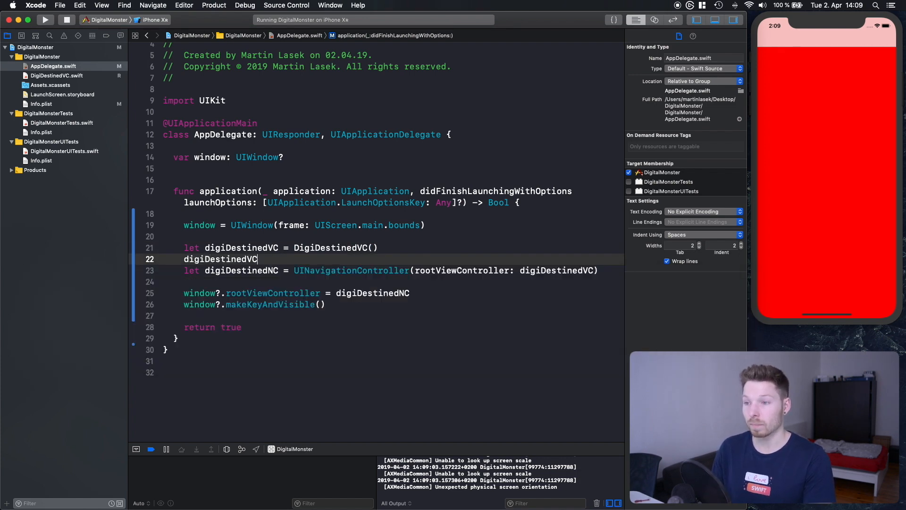
text(.navigationItem.title = "DigiDestined")
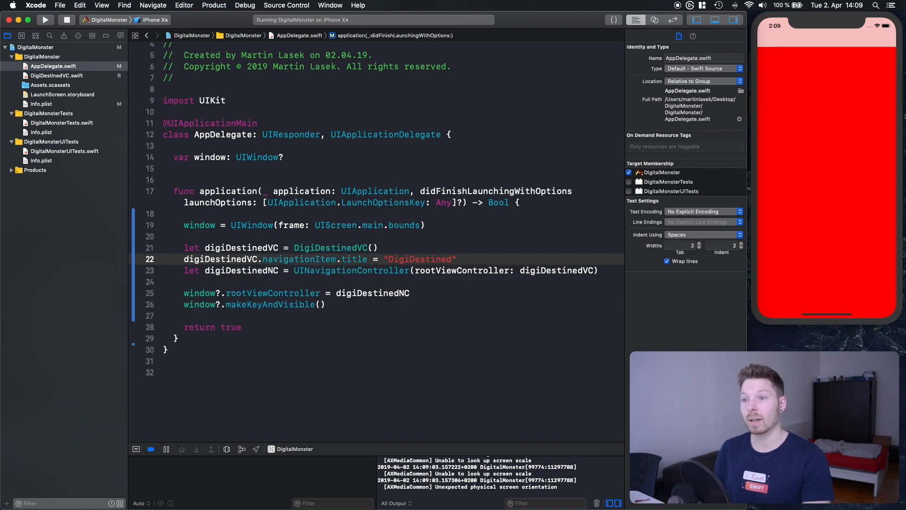
click(44, 20)
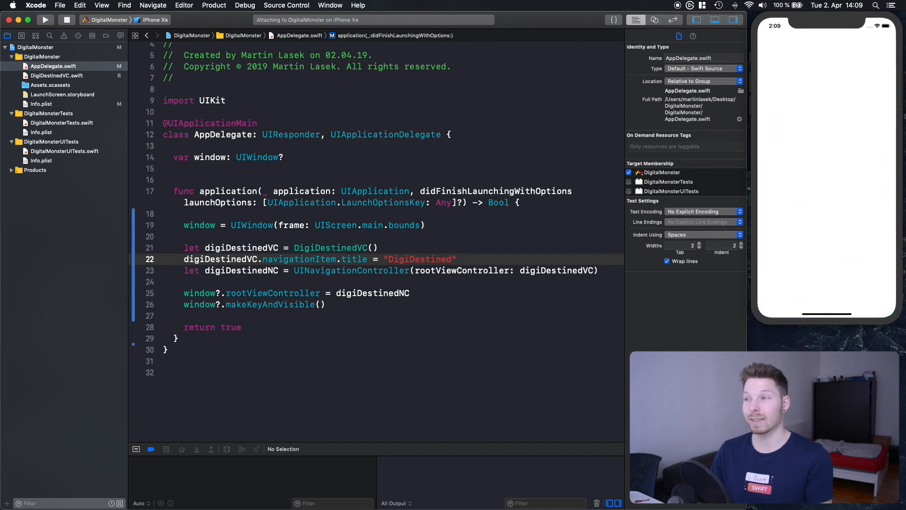
click(46, 20)
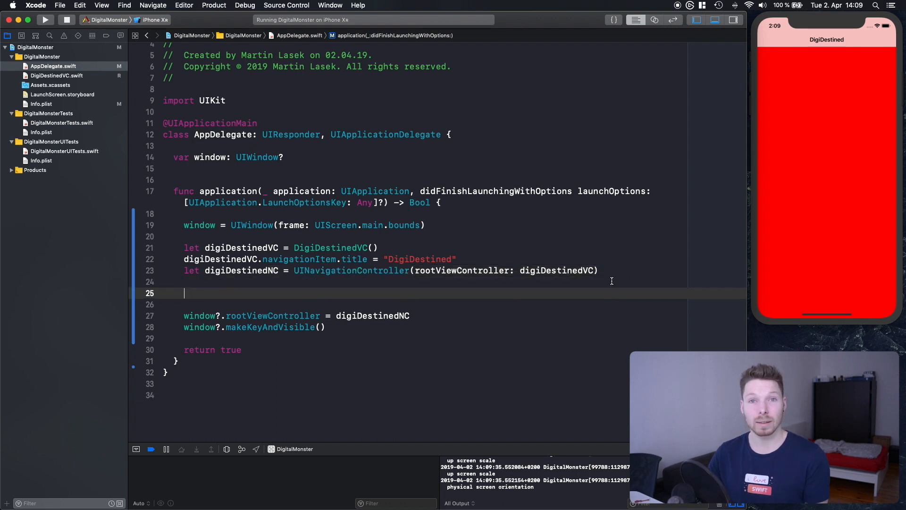
- Add a new Swift file named SettingsVC to the DigitalMonster group
click(41, 57)
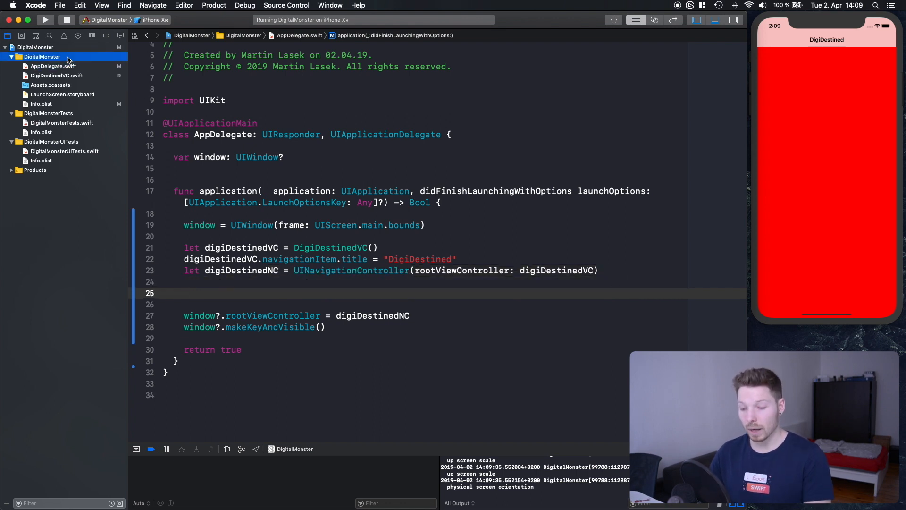
right_click(42, 57)
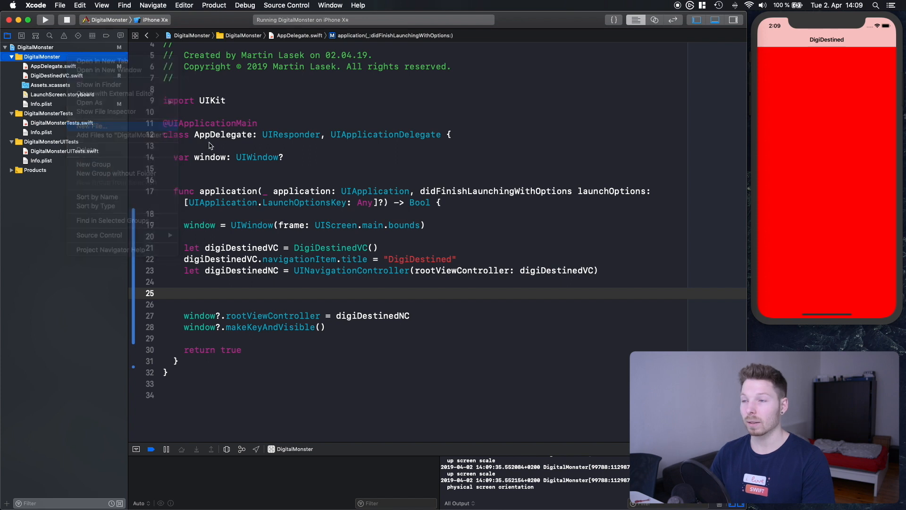
click(93, 126)
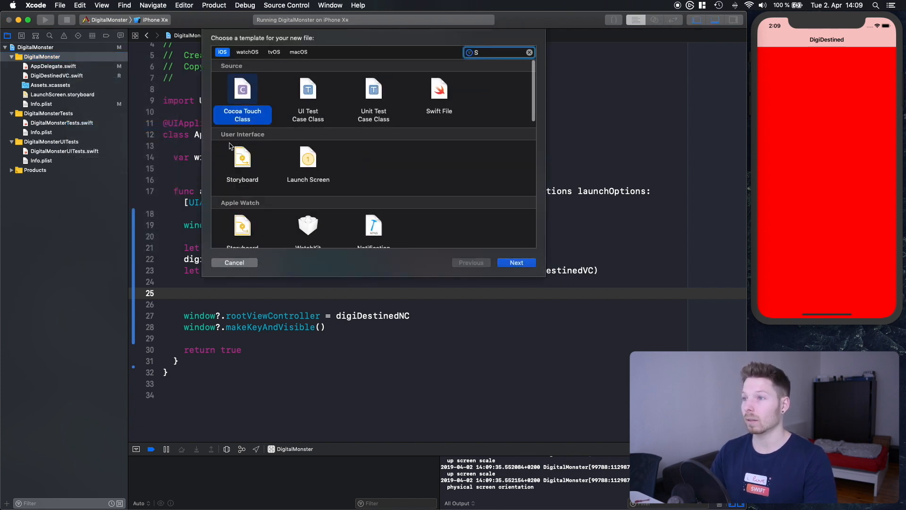
click(515, 263)
text(SettingsVC)
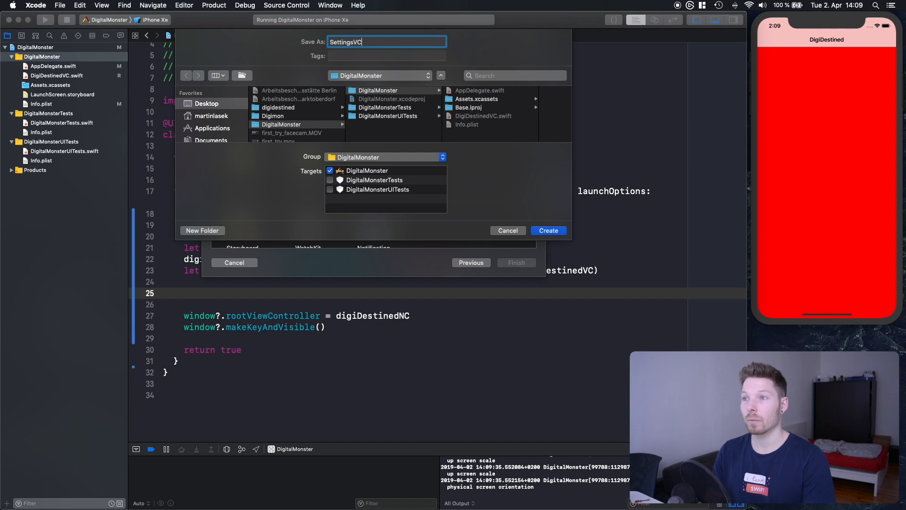
click(547, 229)
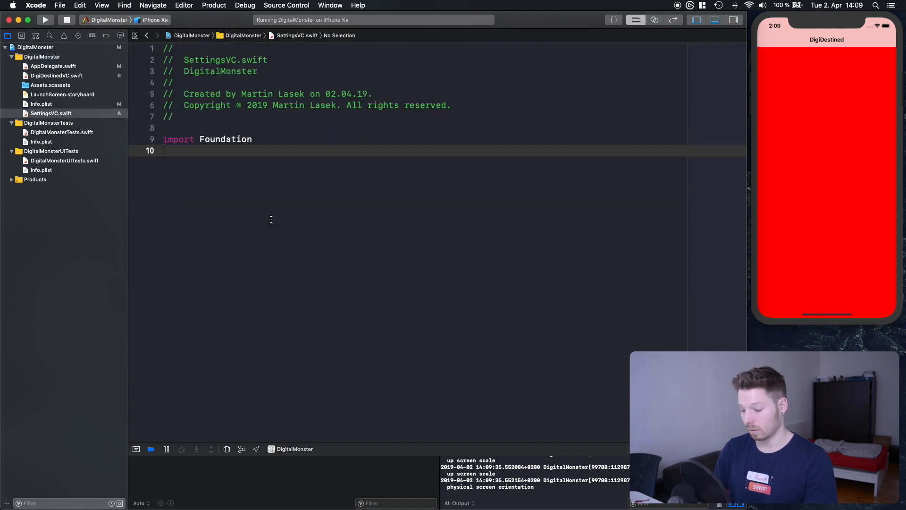
- Import UIKit, define SettingsVC overriding loadView with a green background, and place it below DigiDestinedVC.swift
text(UIKit)
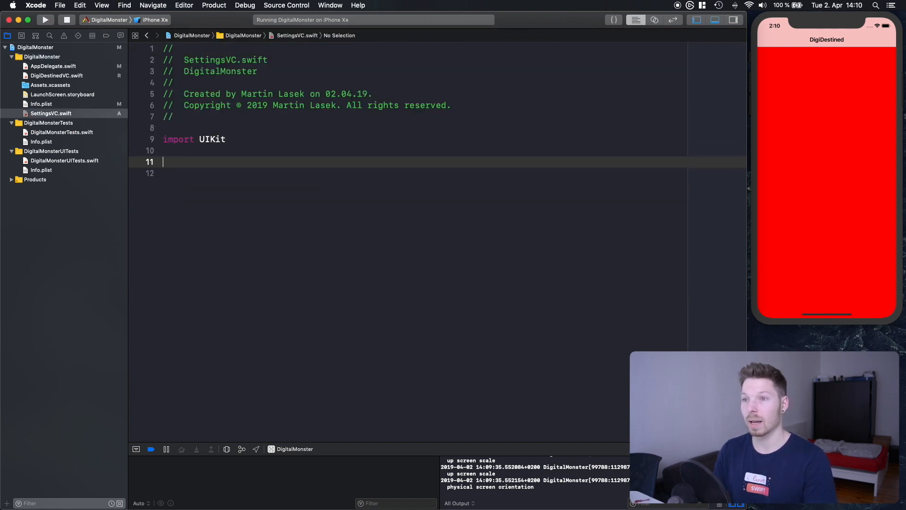
text(class SettingsVC: UIViewController {)
text(super.lo)
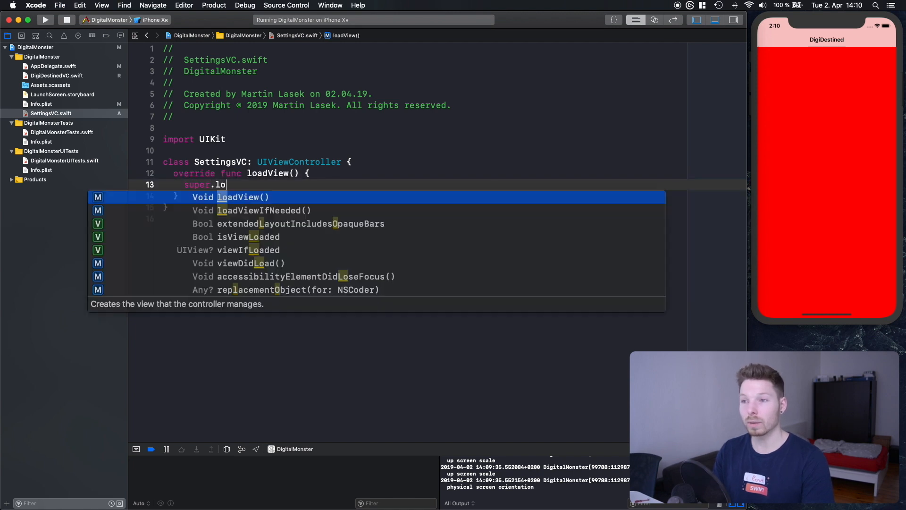
key(return)
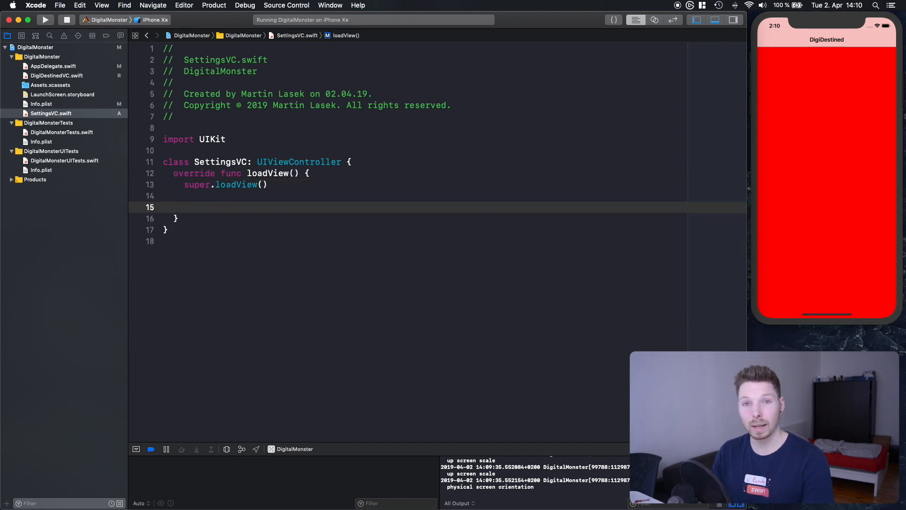
click(185, 206)
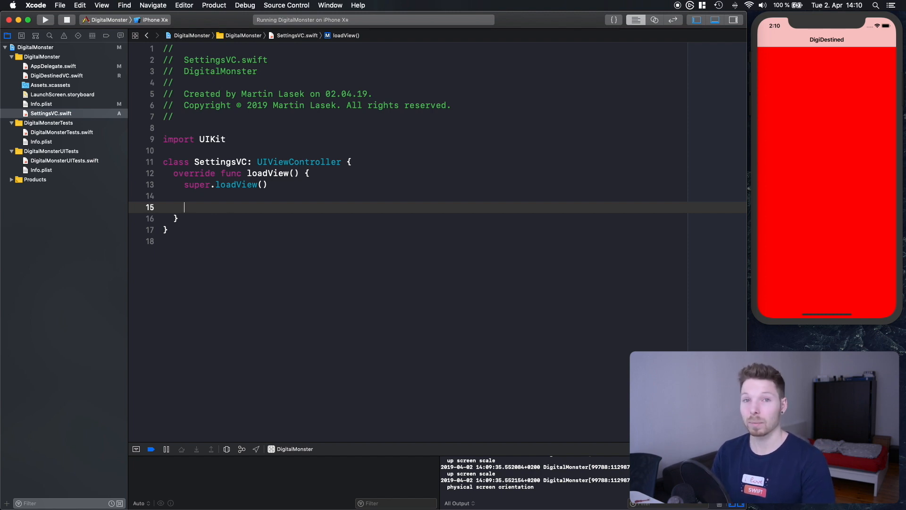
text(v)
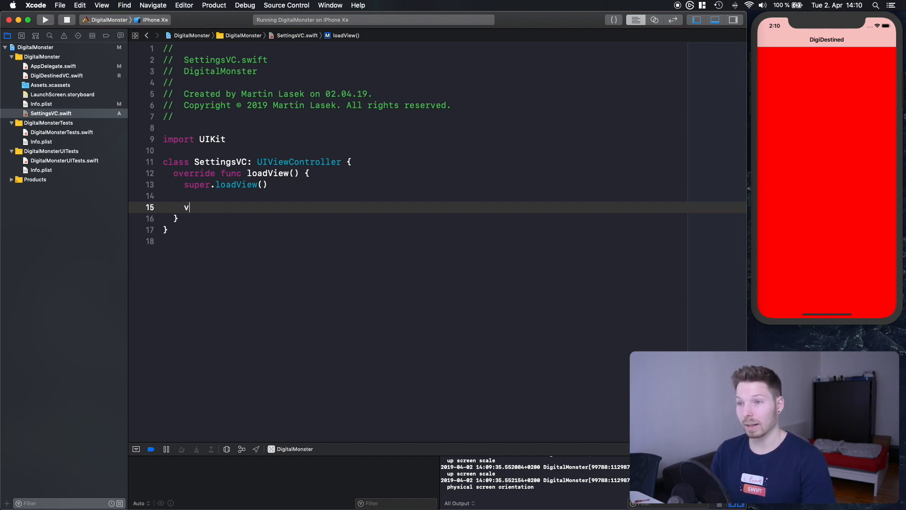
text(iew.backgroundColor)
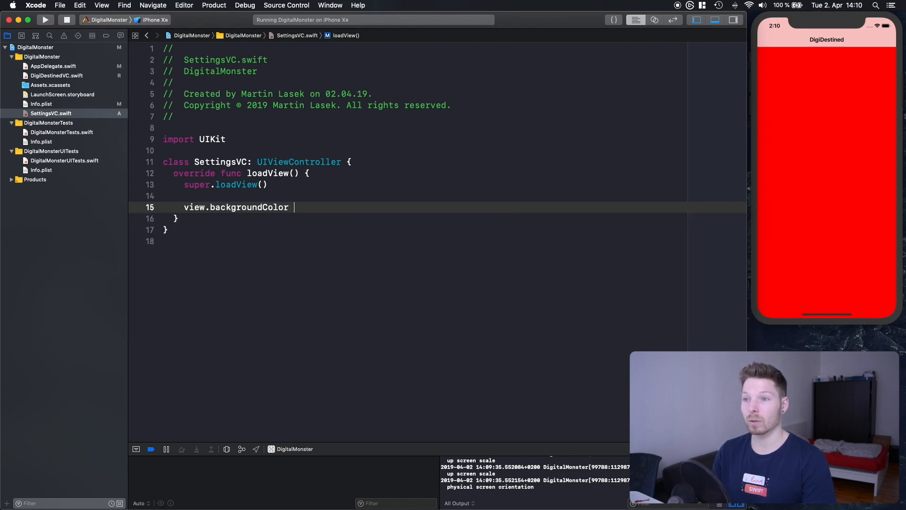
text(= .green)
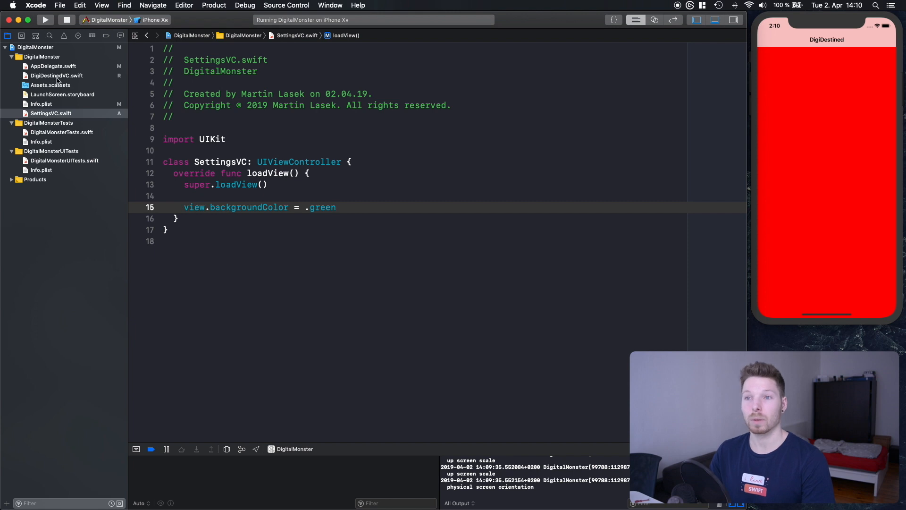
click(51, 85)
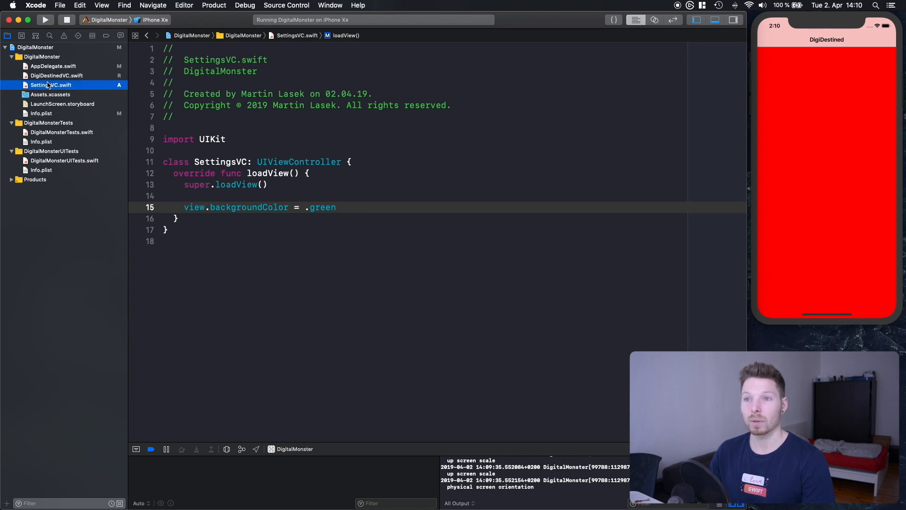
- In AppDelegate.swift, create a settingsVC instance of SettingsVC
click(54, 66)
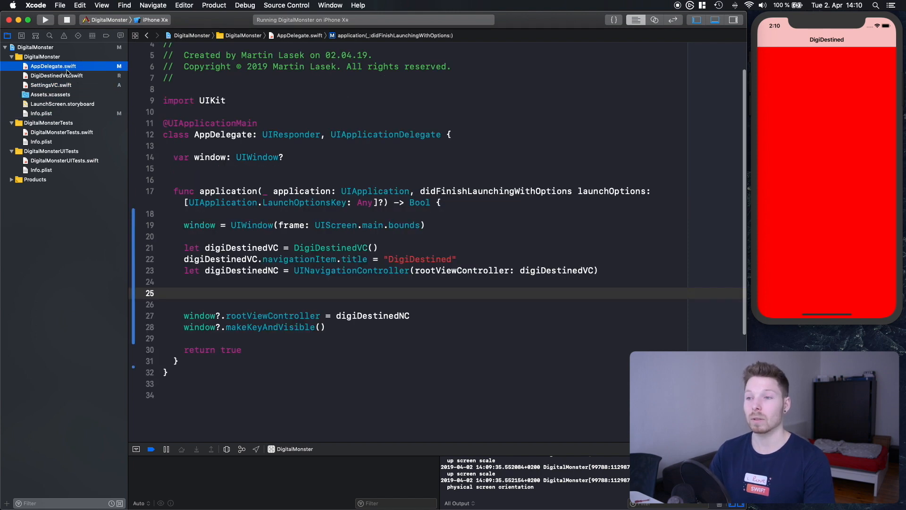
text(let)
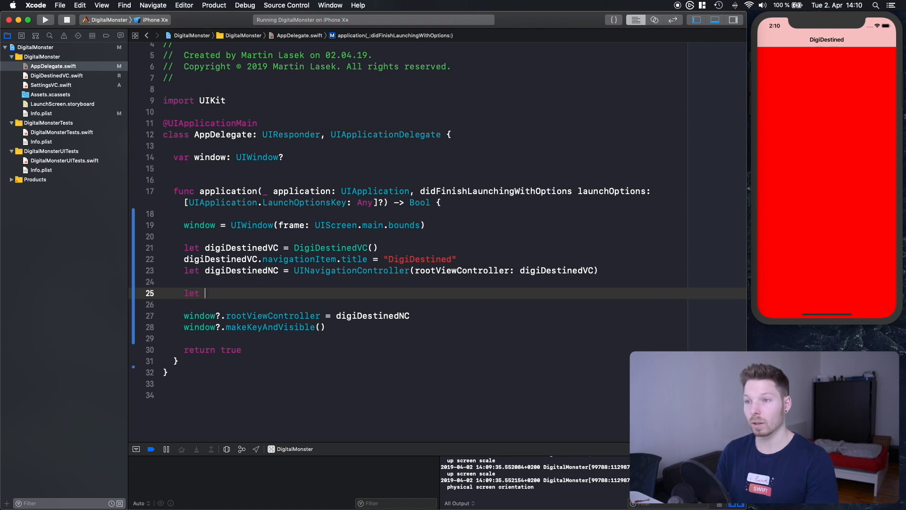
text(setting)
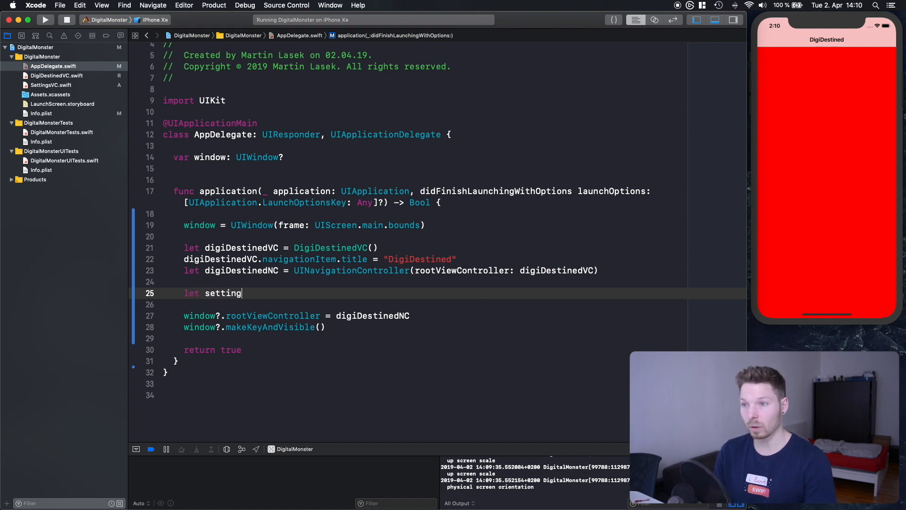
text(s)
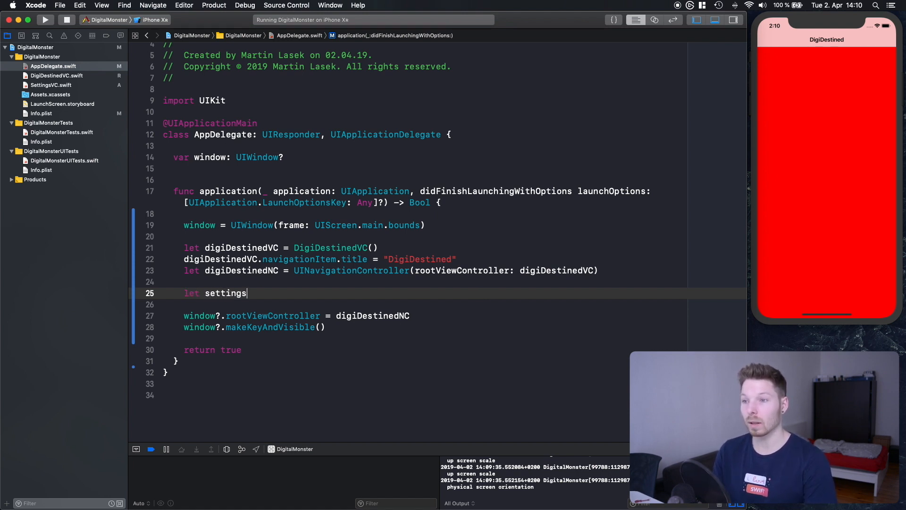
text(VC = S)
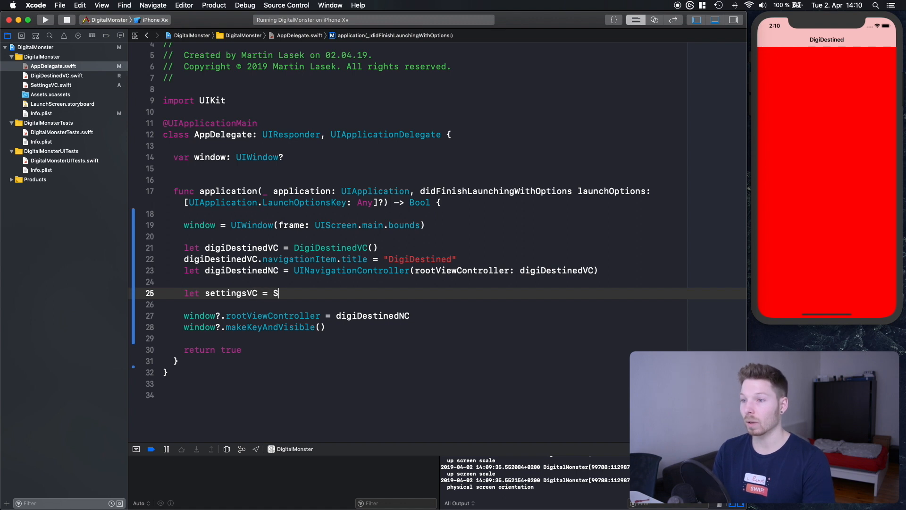
text(ettingsVC())
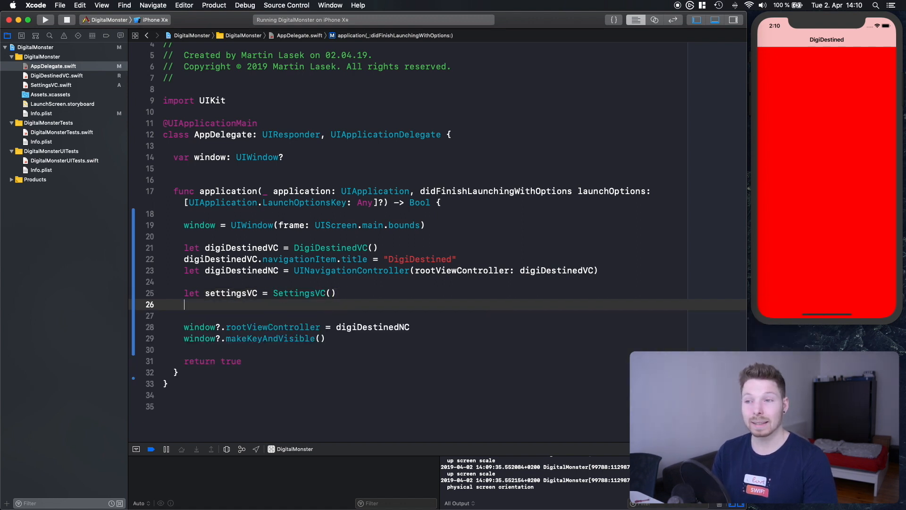
text(s)
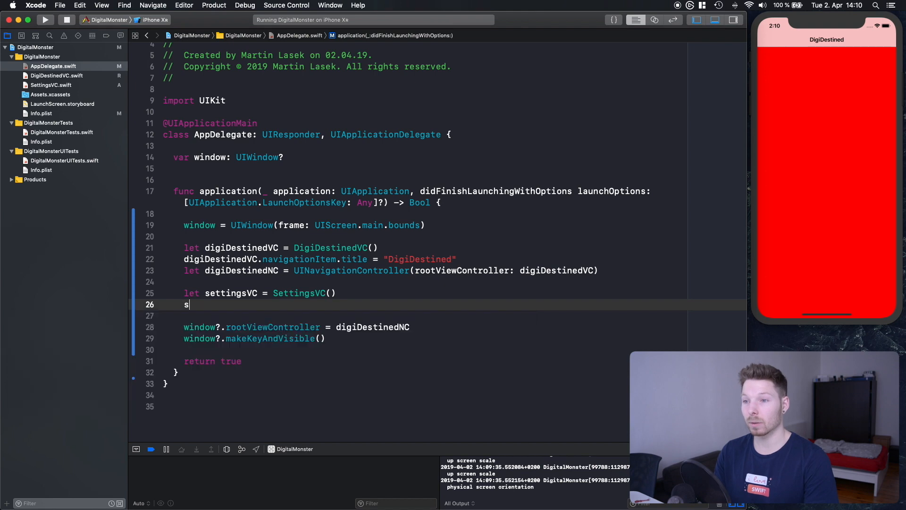
text(ettingsVC)
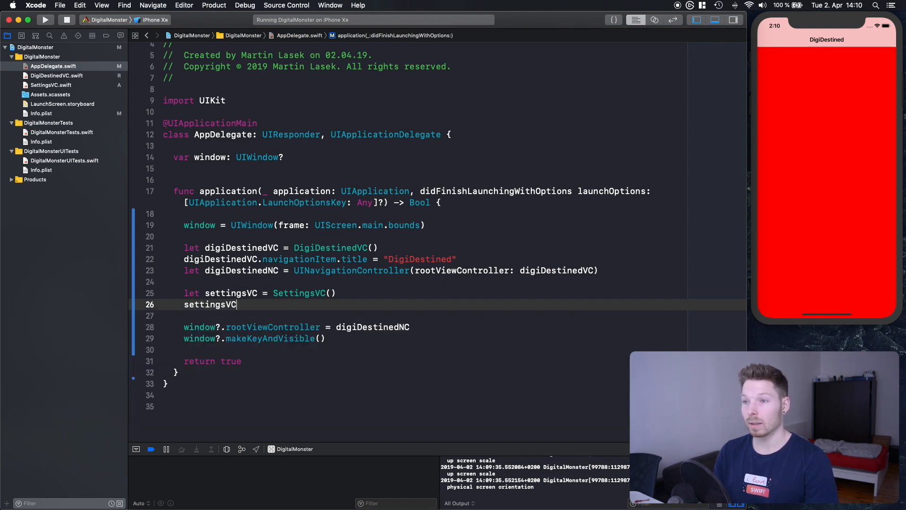
- Title settingsVC "Settings" and wrap it in a settingsNC navigation controller
text(.navigationItem.title = ")
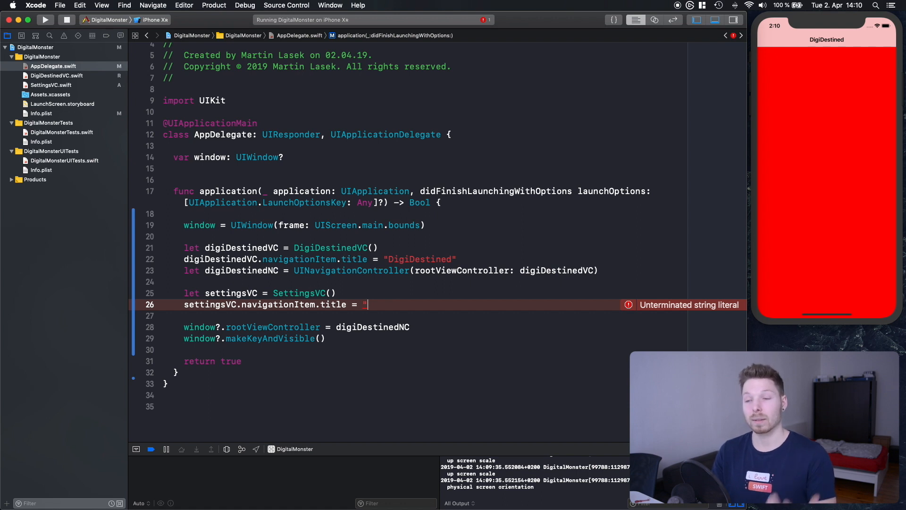
text(Settings")
click(453, 316)
text(let settingsNC =)
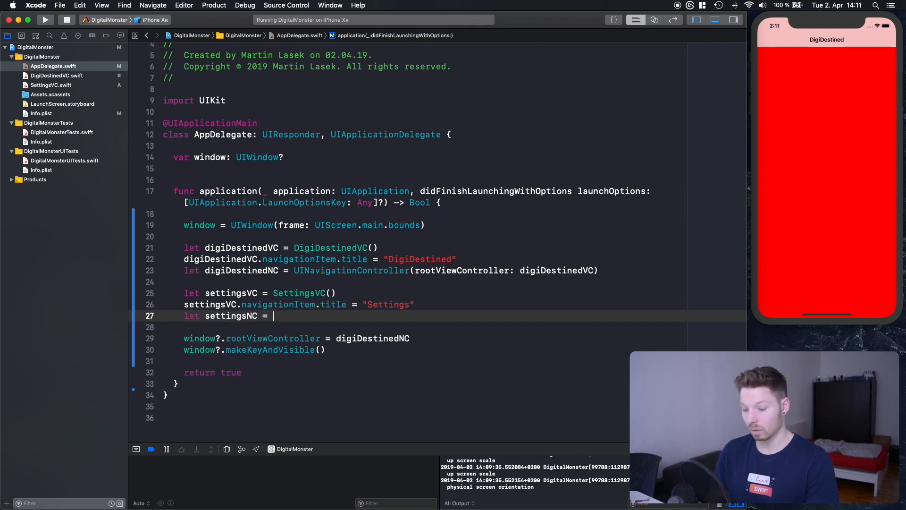
text(UINavigationController()
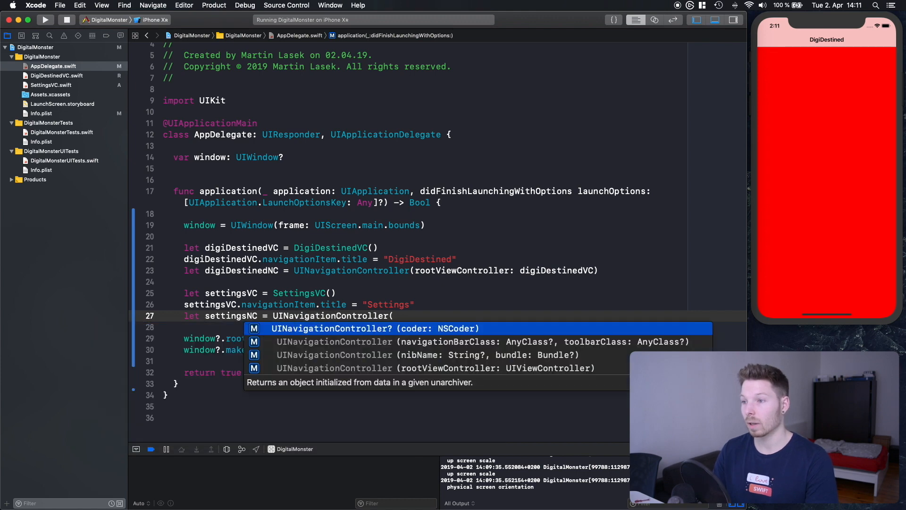
text(rootViewController: settingsVC)
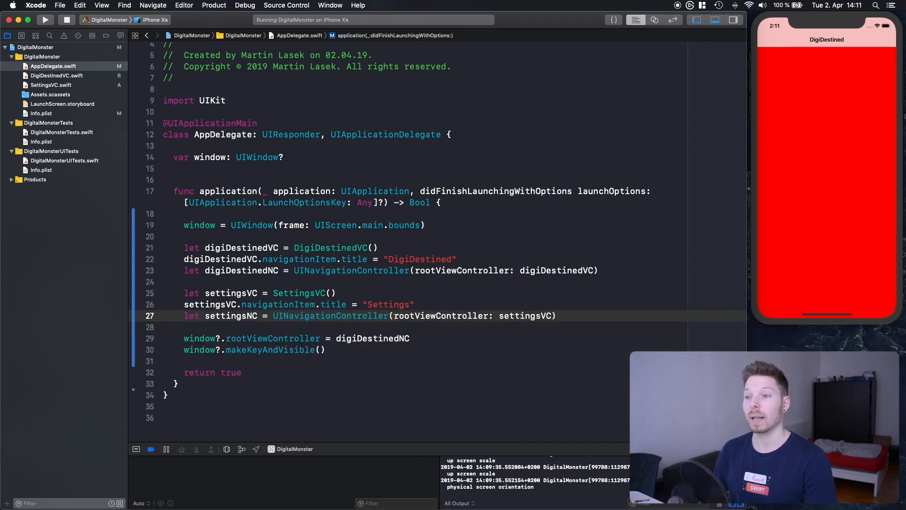
double_click(372, 337)
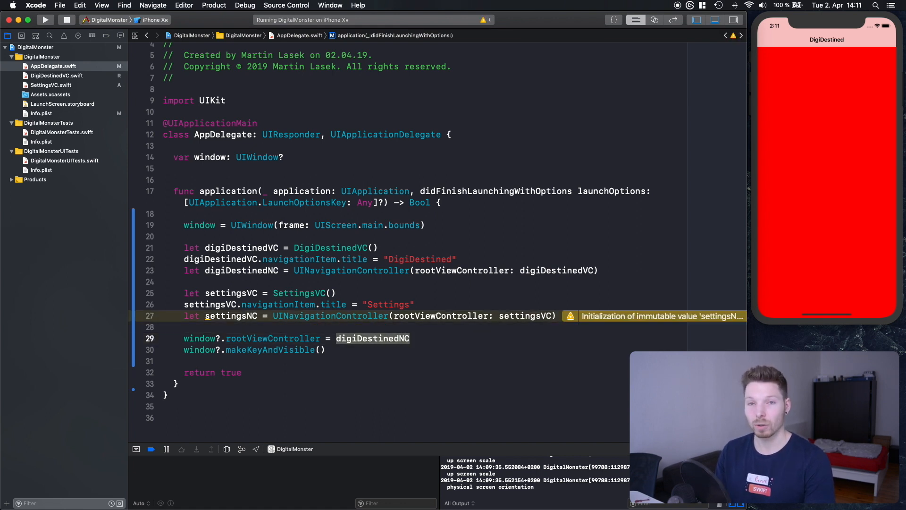
- Make settingsNC the window's root and view the green Settings screen in Simulator
text(settings)
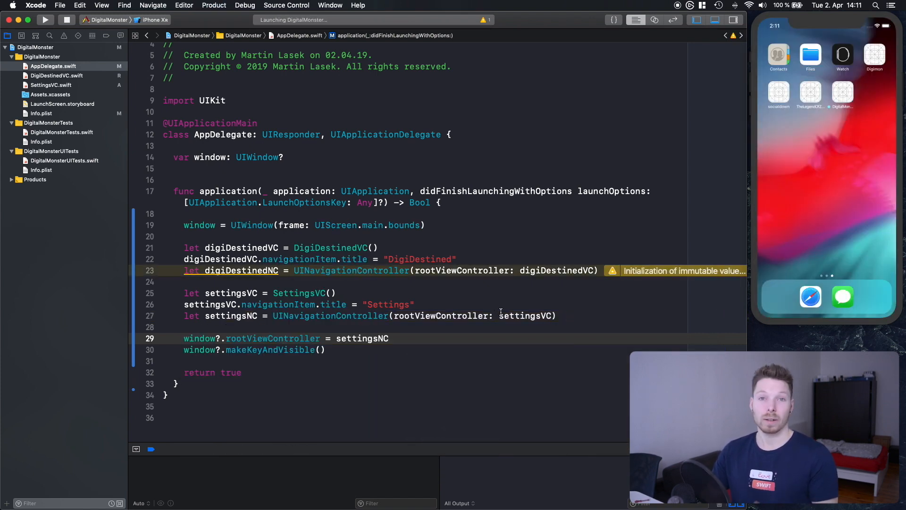
click(44, 20)
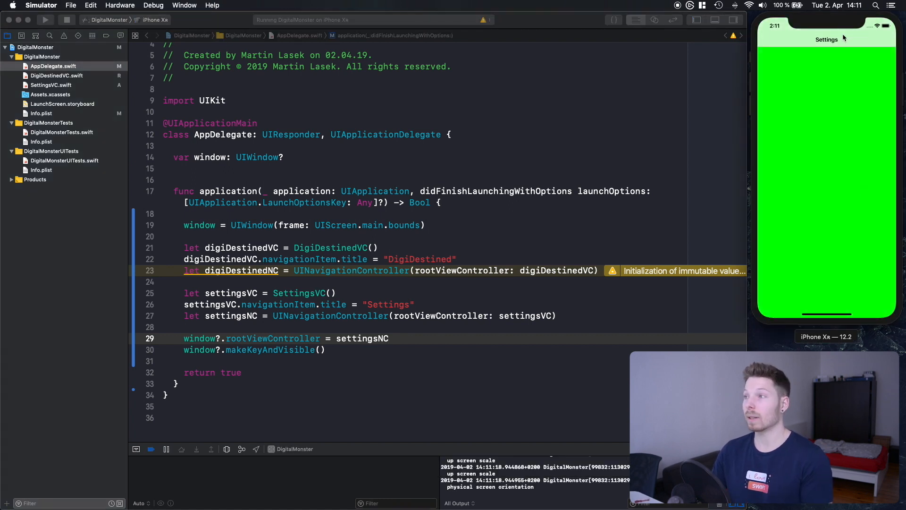
mouse_move(527, 281)
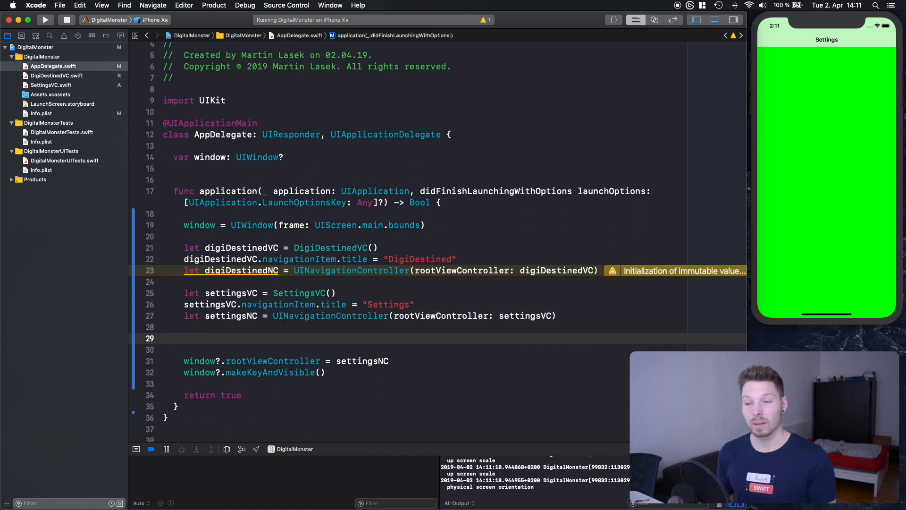
- Create tabBarController as a UITabBarController with viewControllers [digiDestinedNC, settingsNC]
text(let tabBar)
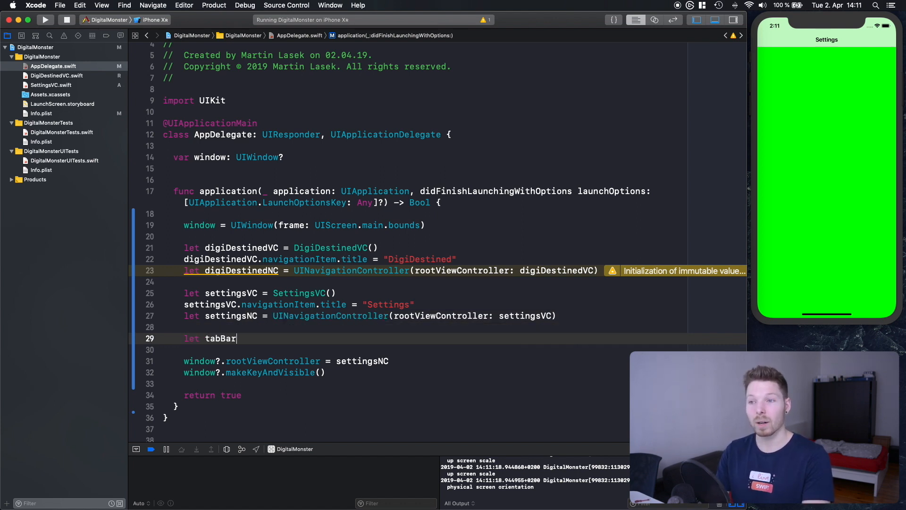
text(Controller =)
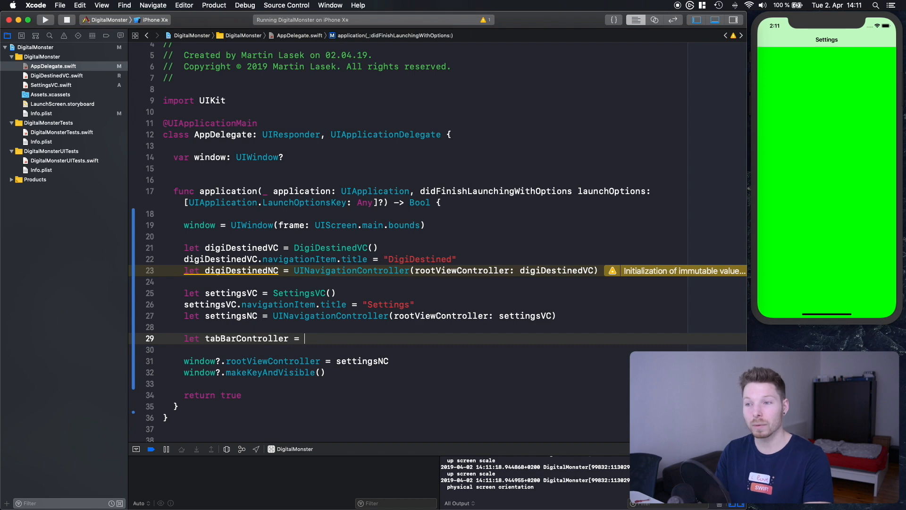
text(UITabBarController()
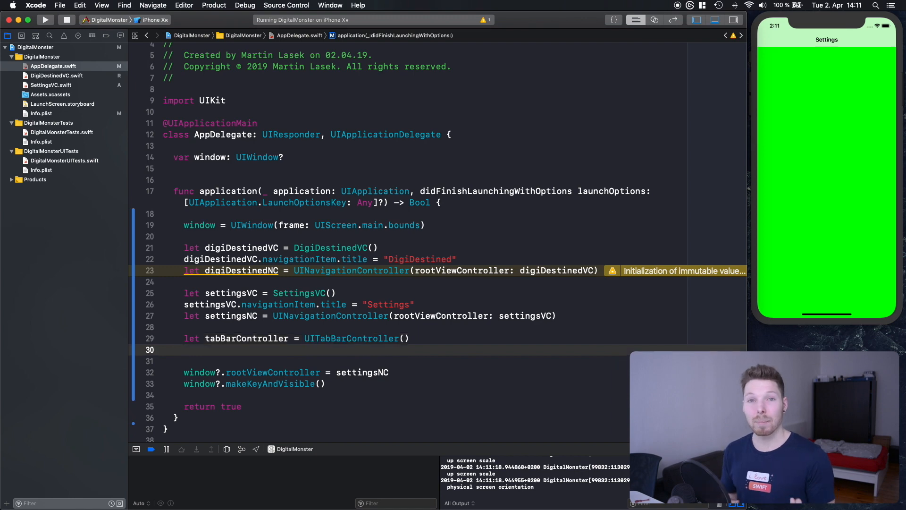
text(tab)
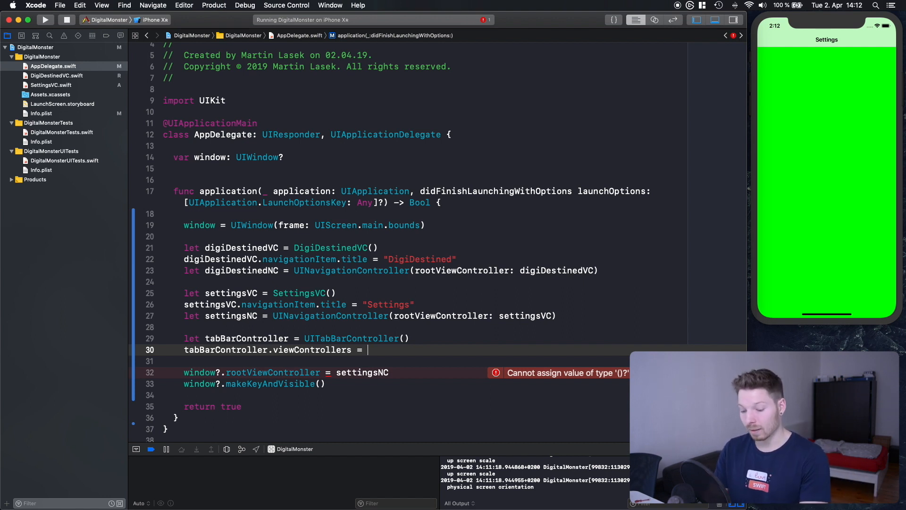
text([])
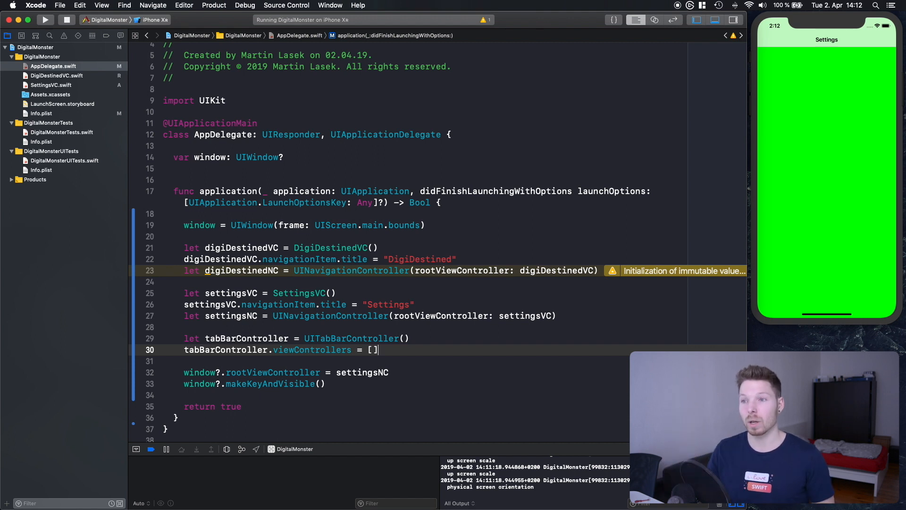
double_click(241, 247)
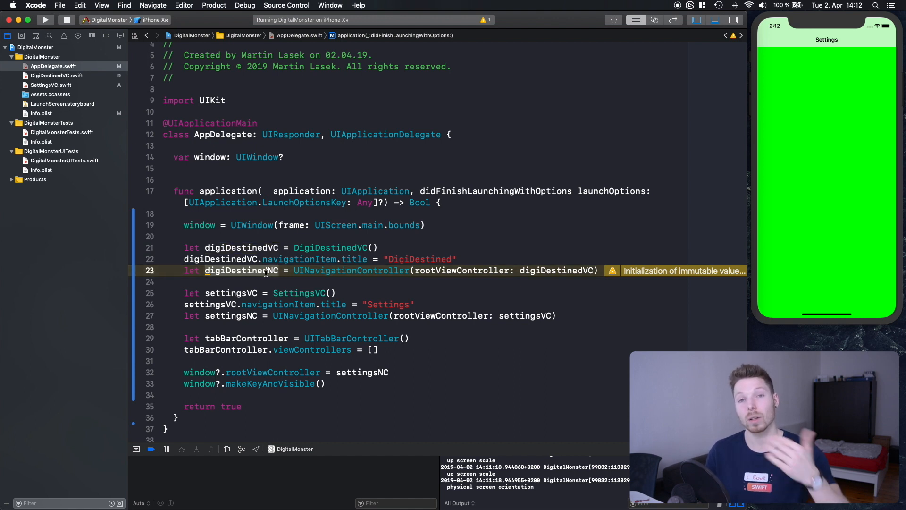
click(427, 349)
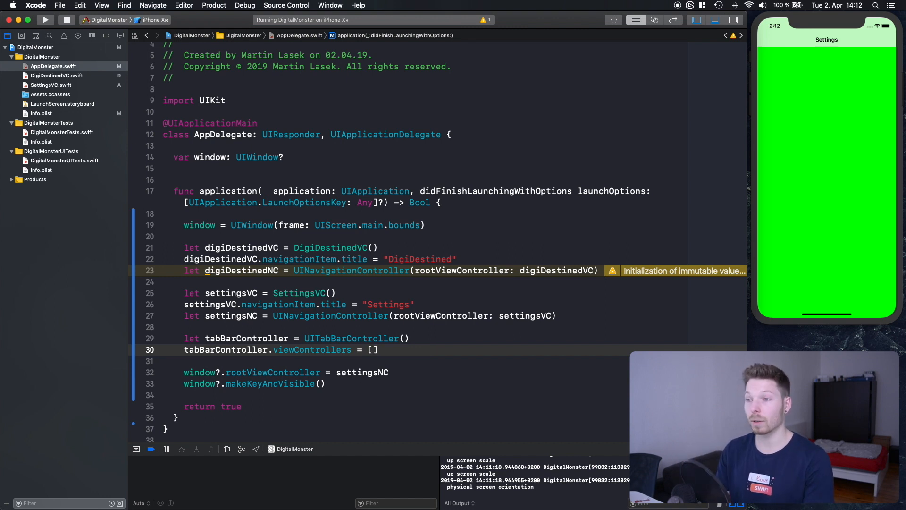
text(digiDestinedNC, settingsNC)
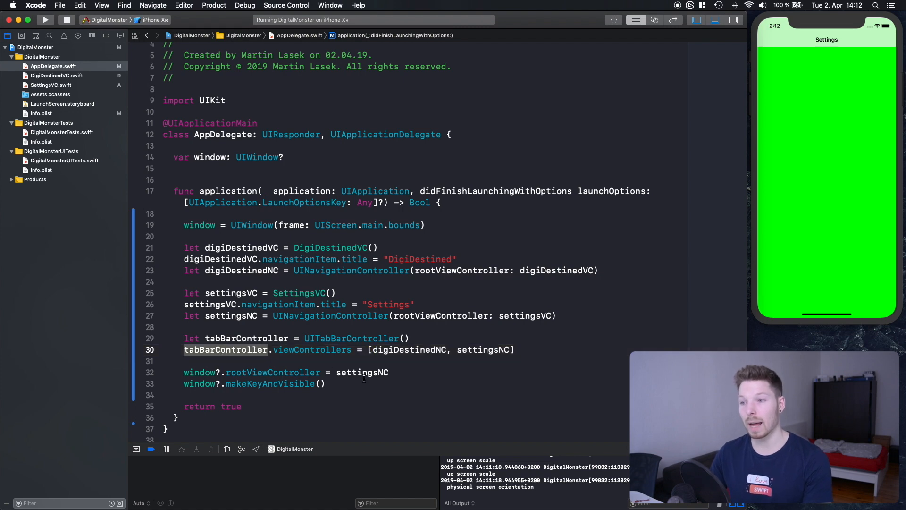
- Make tabBarController the window's root and check the red DigiDestined screen in Simulator
text(tabBarController)
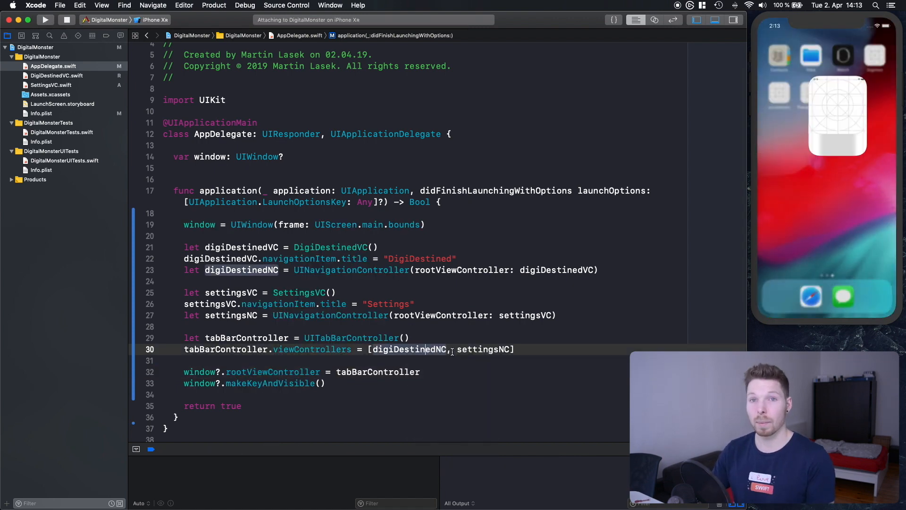
click(44, 20)
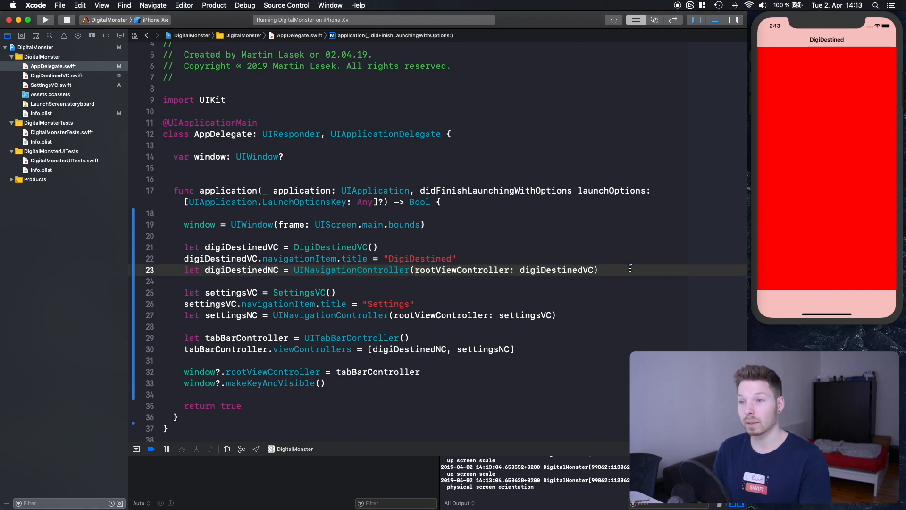
- Set digiDestinedNC's tab bar title to "DigiDestined (Tab)"
text(digiDestinedNC)
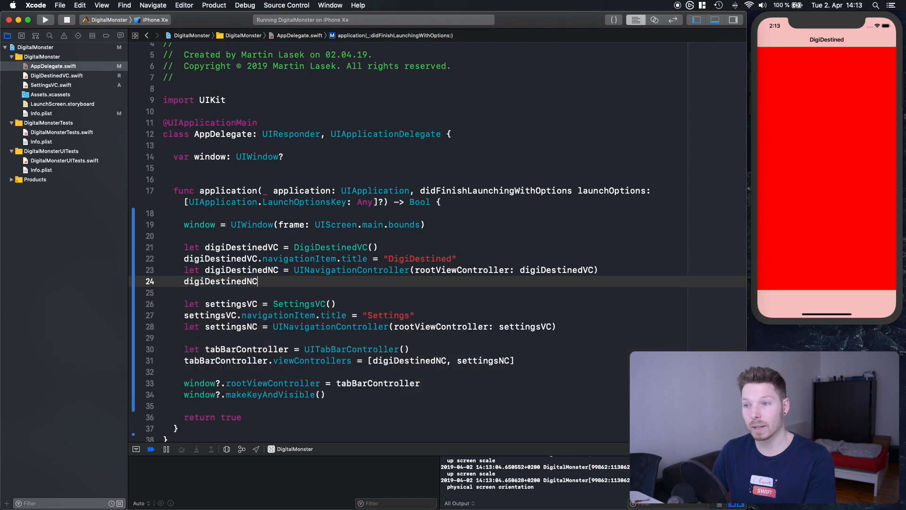
text(.tabBarItem.)
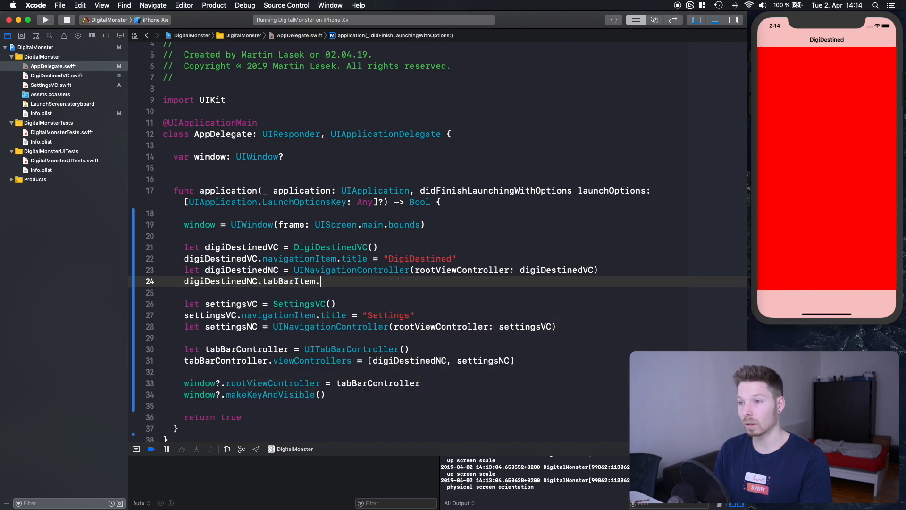
text(title = "DigiDestined)
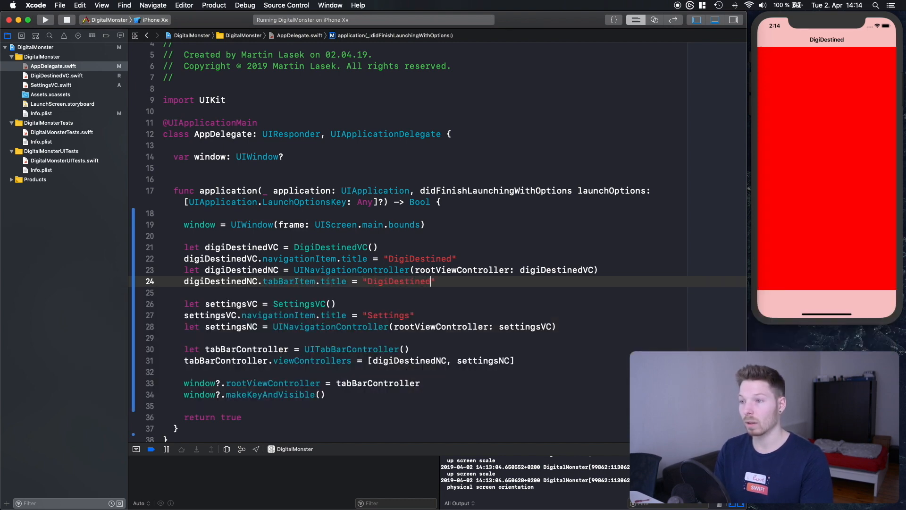
text((Tab))
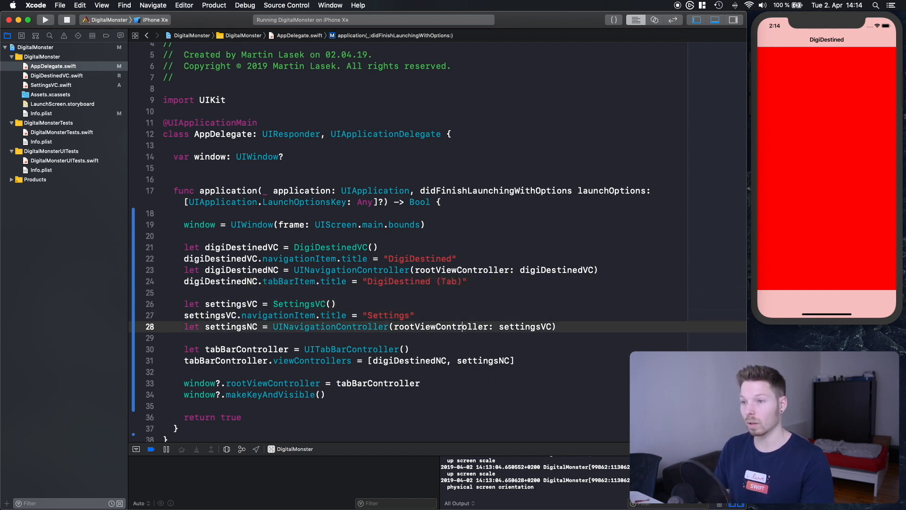
text(l)
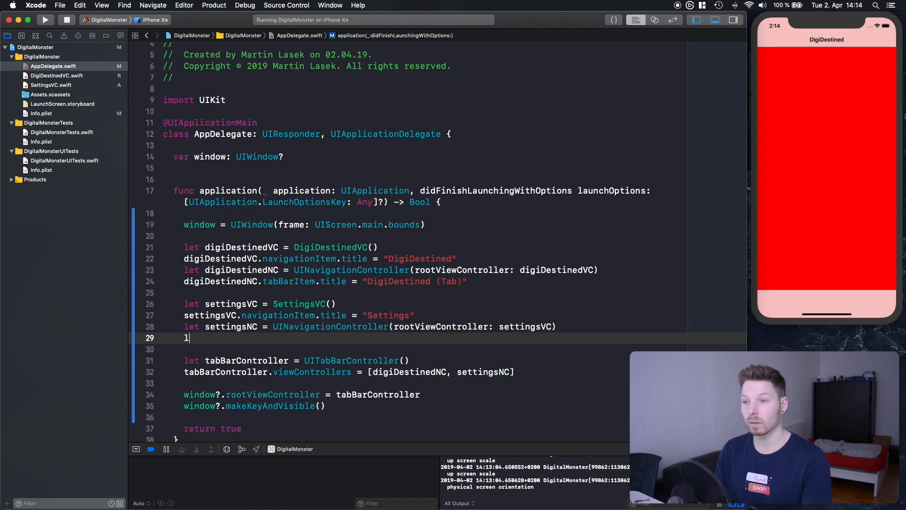
- Set settingsNC's tab bar title to "Settings (Tab)" and select that tab in Simulator
text(setting)
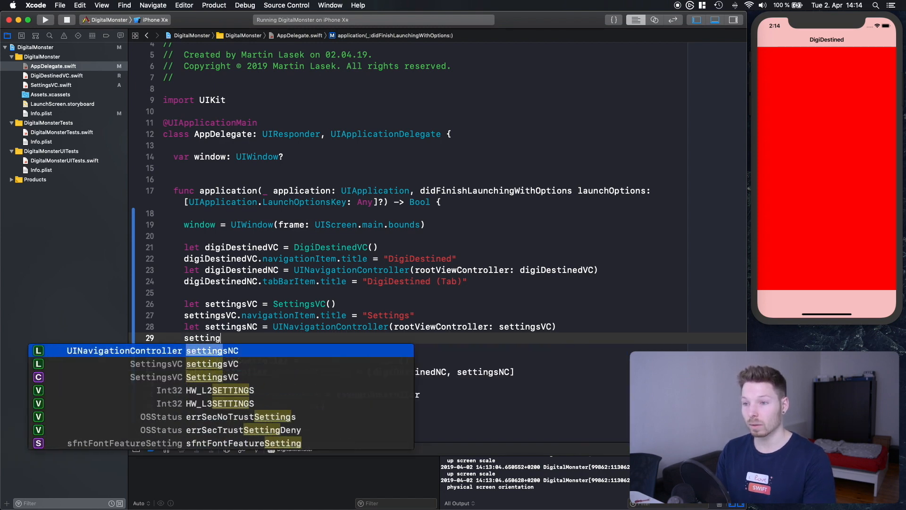
text(NC.tabBarI)
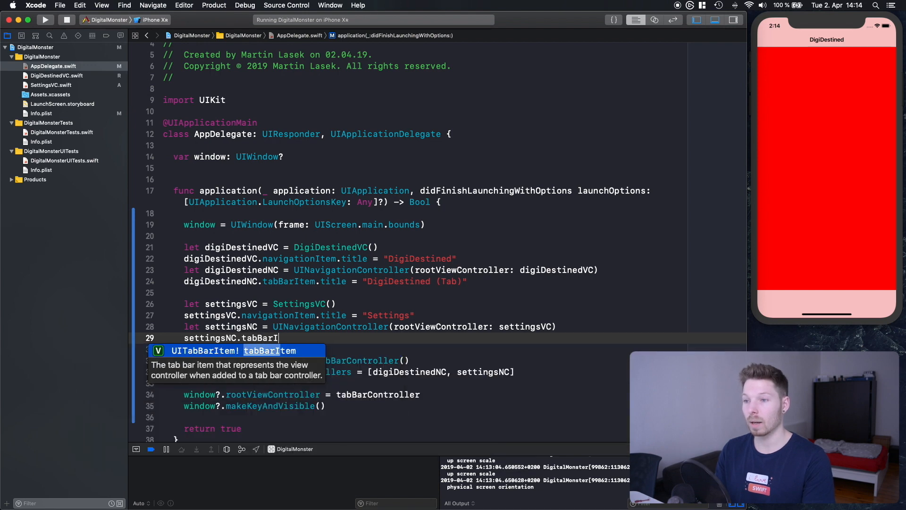
text(.title = ")
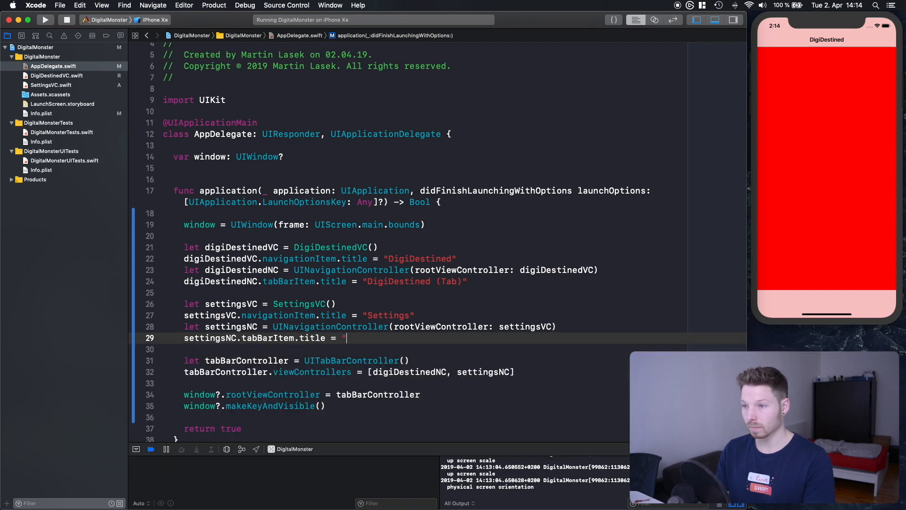
text(Settings (Tab)")
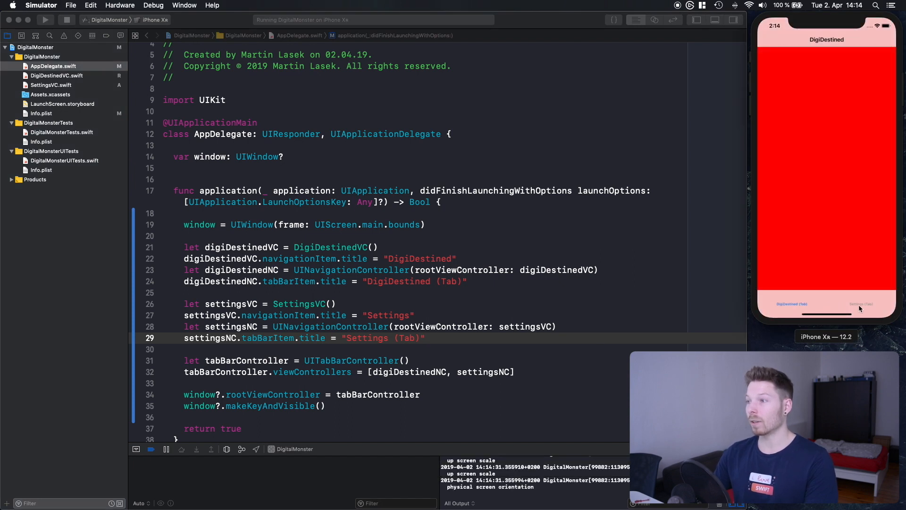
click(860, 304)
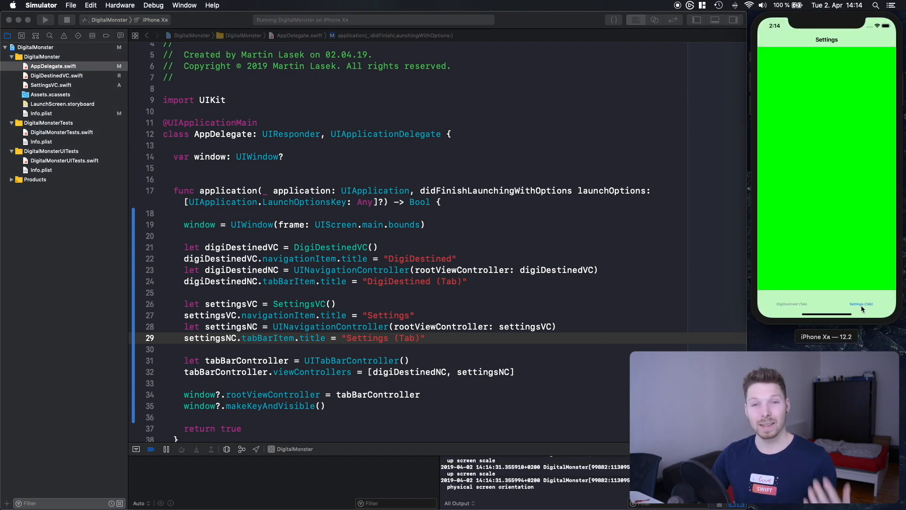